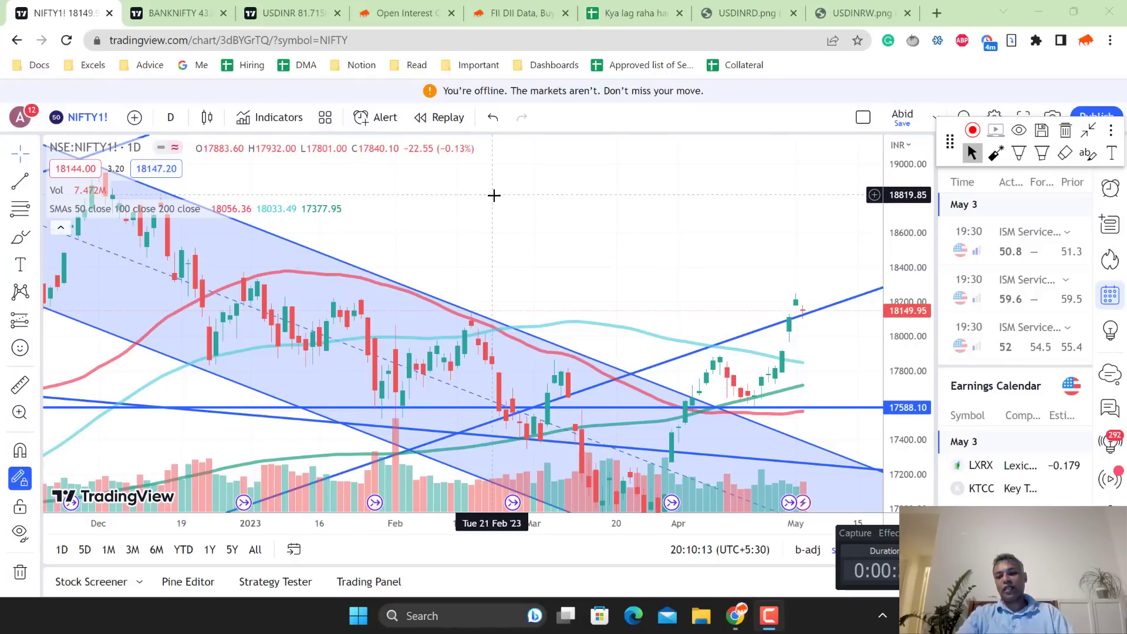
pyautogui.moveTo(675, 310)
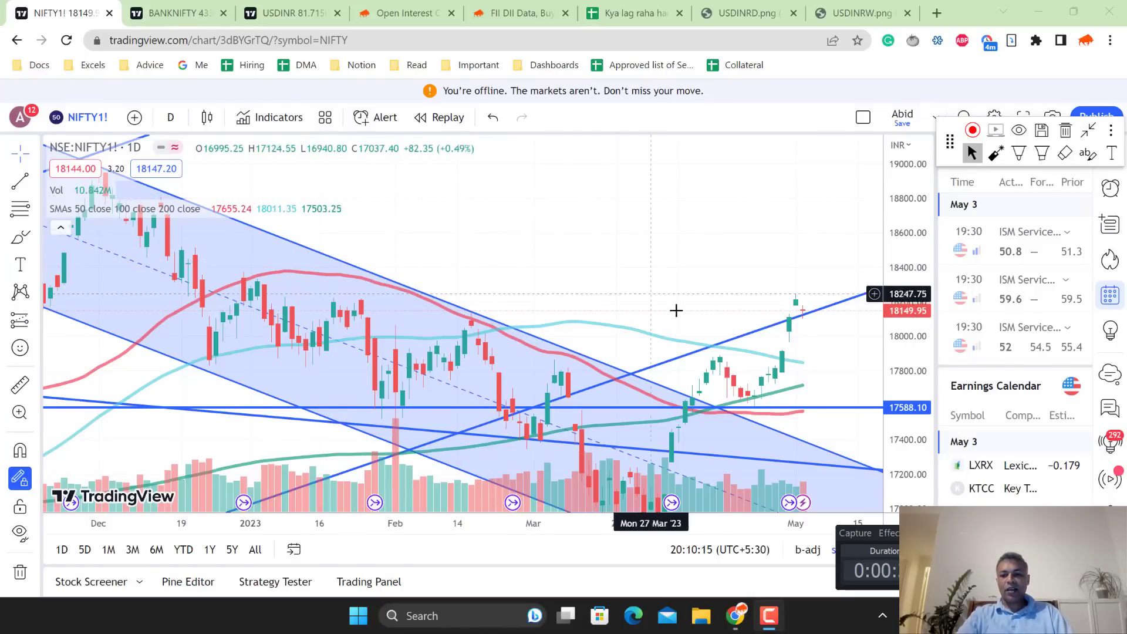
pyautogui.moveTo(677, 311)
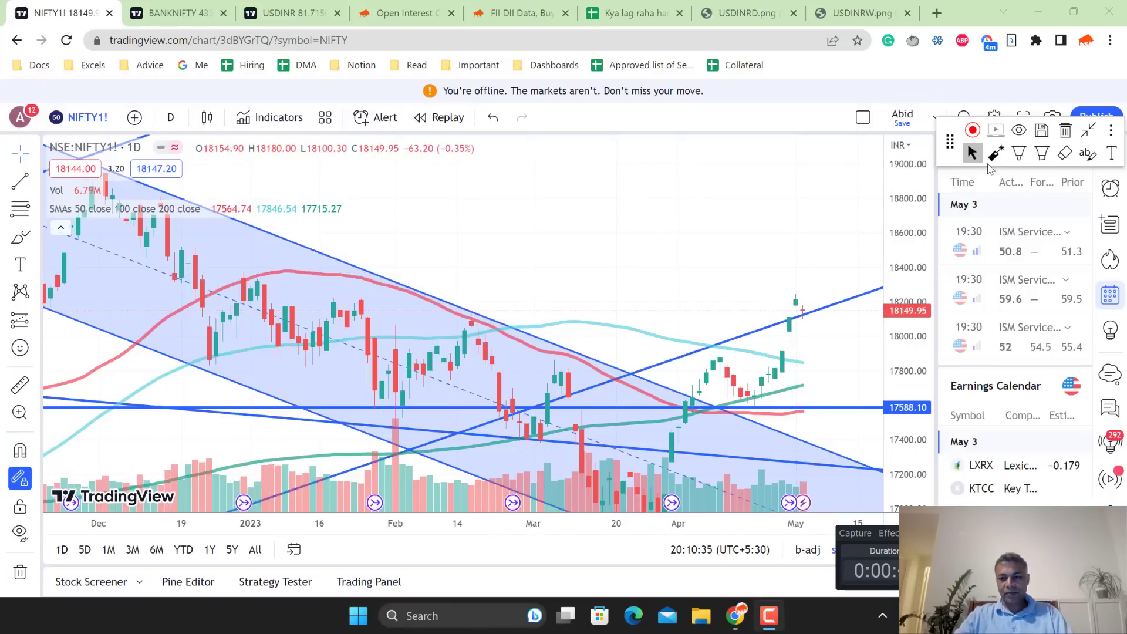
pyautogui.moveTo(638, 13)
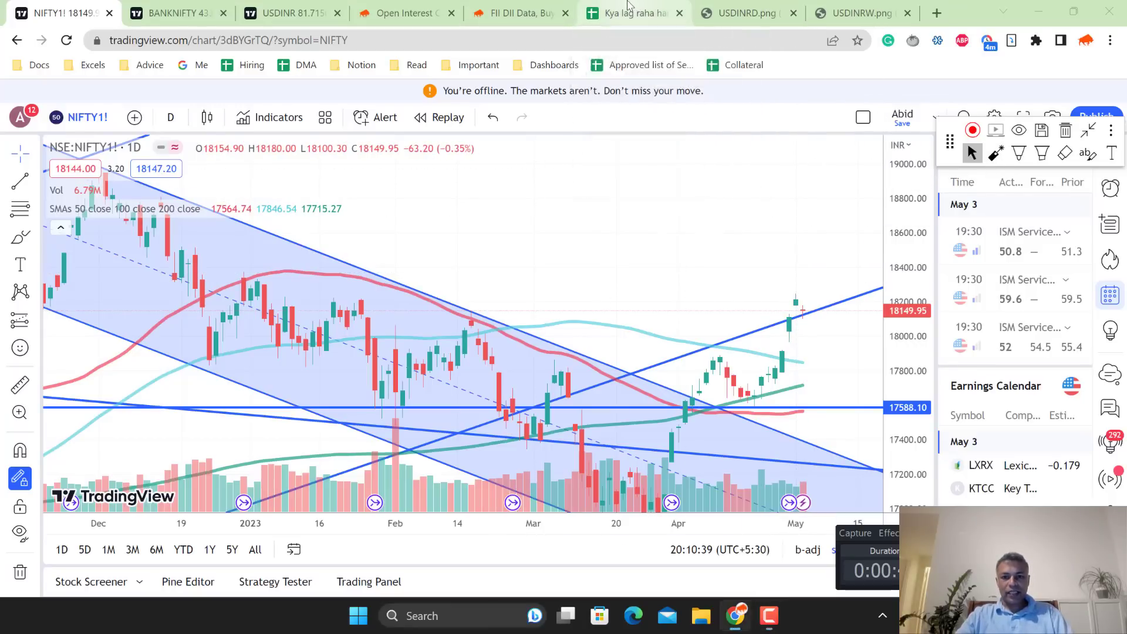
# Review the empty 4-May verdict rows and the 3-May journal entry, then go back to NIFTY
pyautogui.click(632, 11)
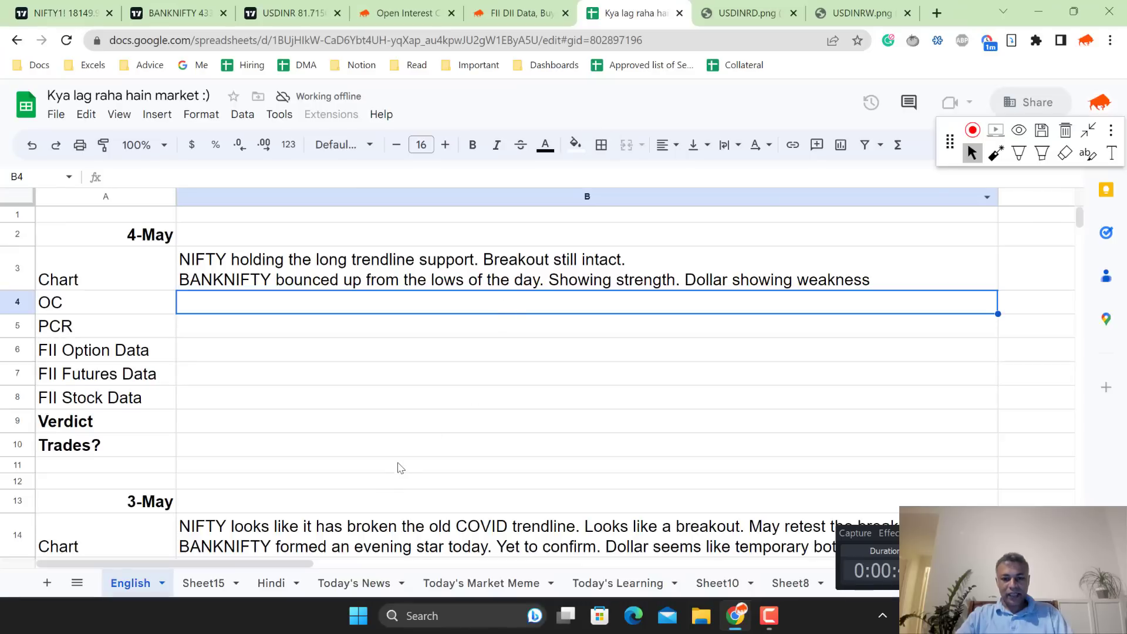
pyautogui.moveTo(586, 398); pyautogui.dragTo(586, 465)
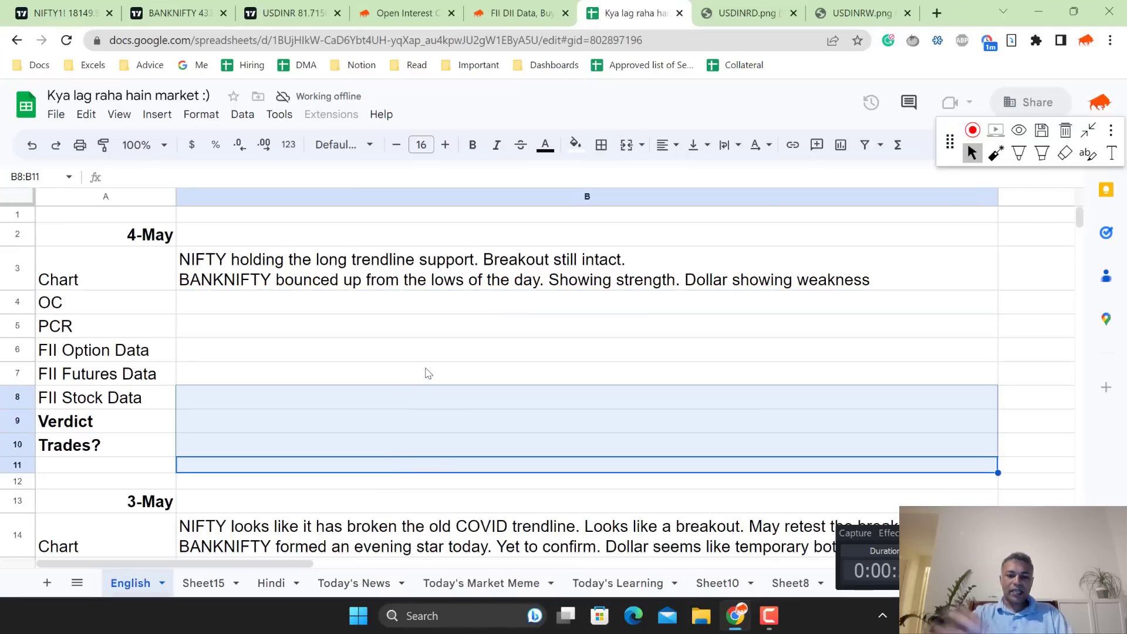
pyautogui.scroll(-3)
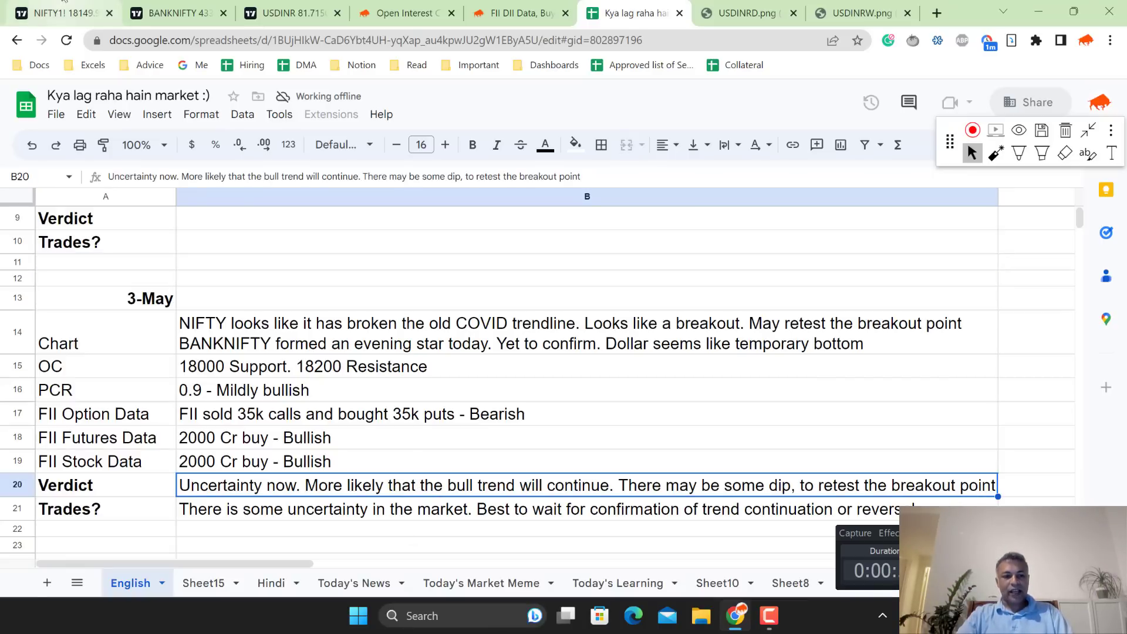
pyautogui.click(62, 12)
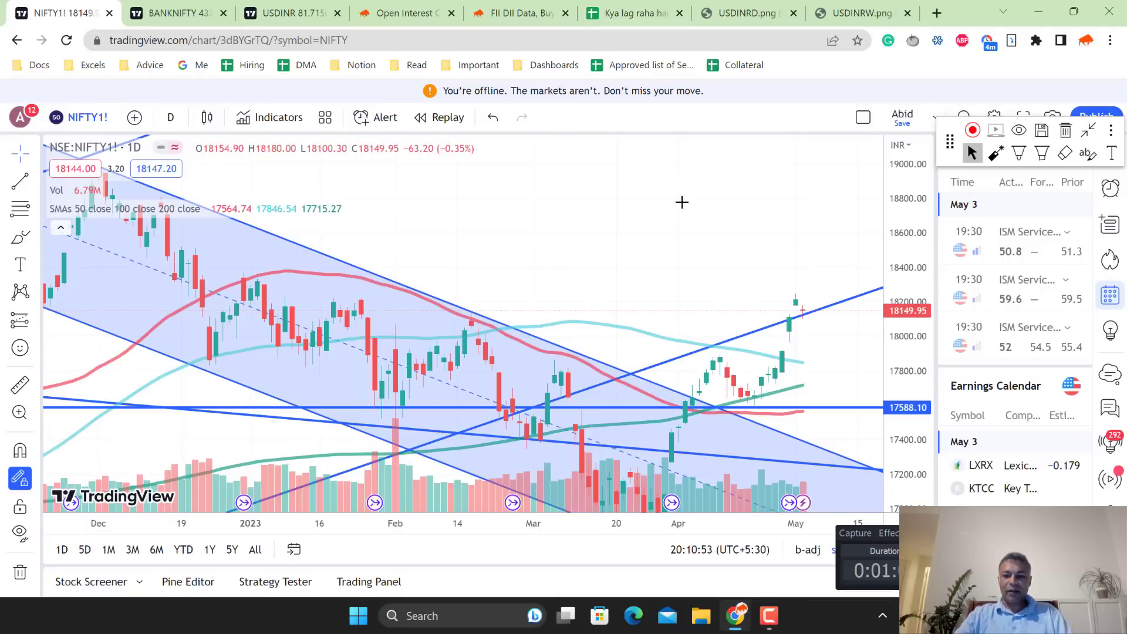
# Draw a breakout level and an upward continuation path in a new colour on NIFTY
pyautogui.click(1018, 153)
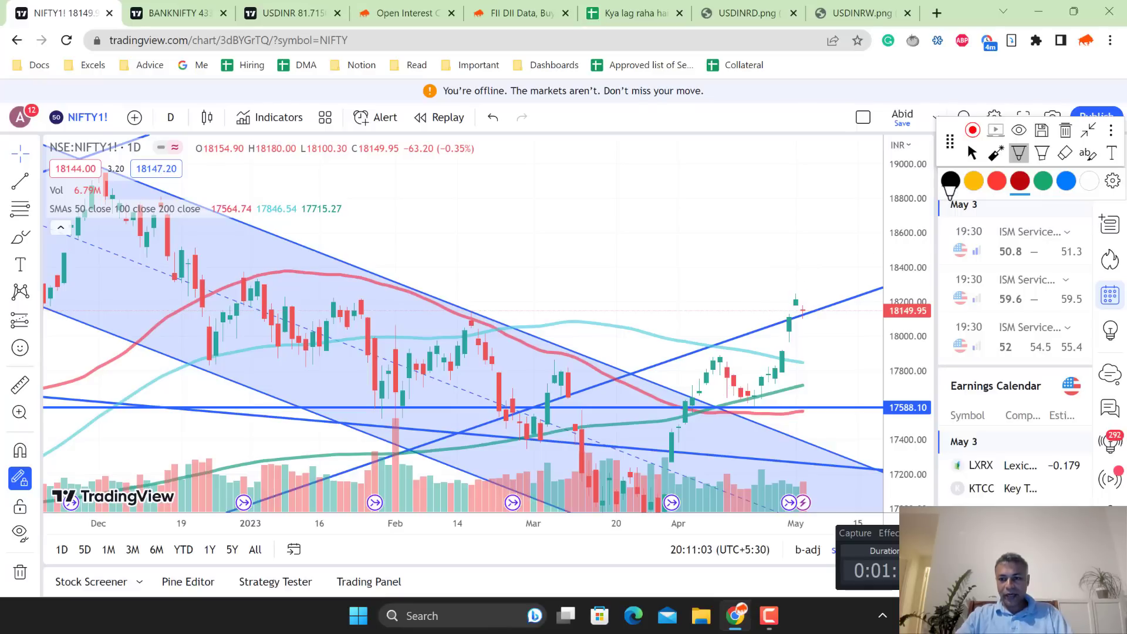
pyautogui.moveTo(706, 308)
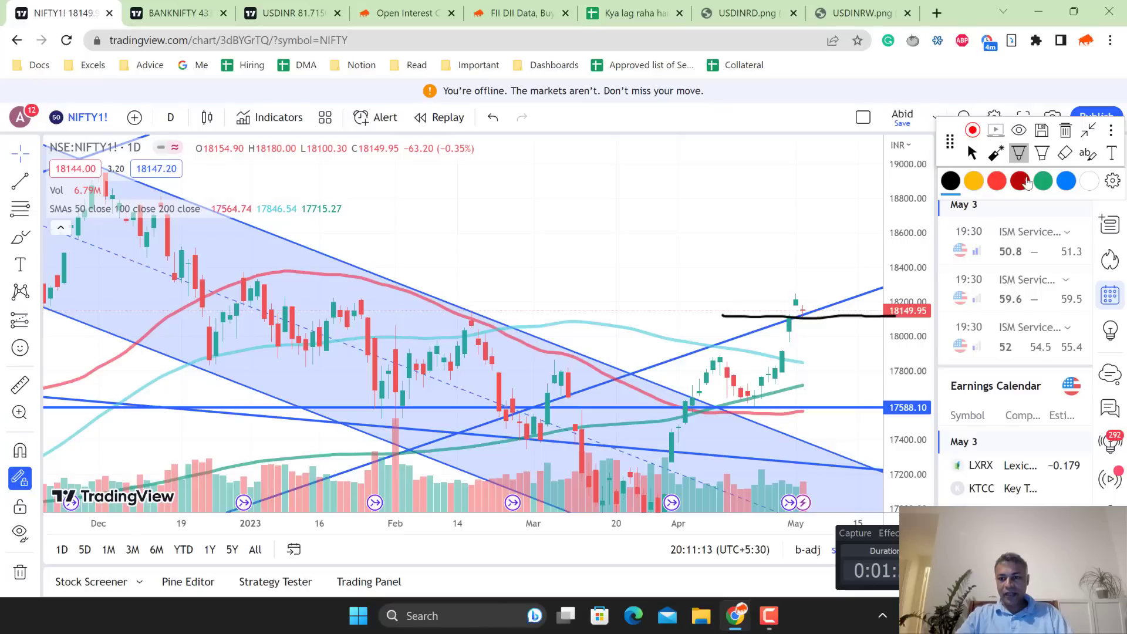
pyautogui.click(1066, 181)
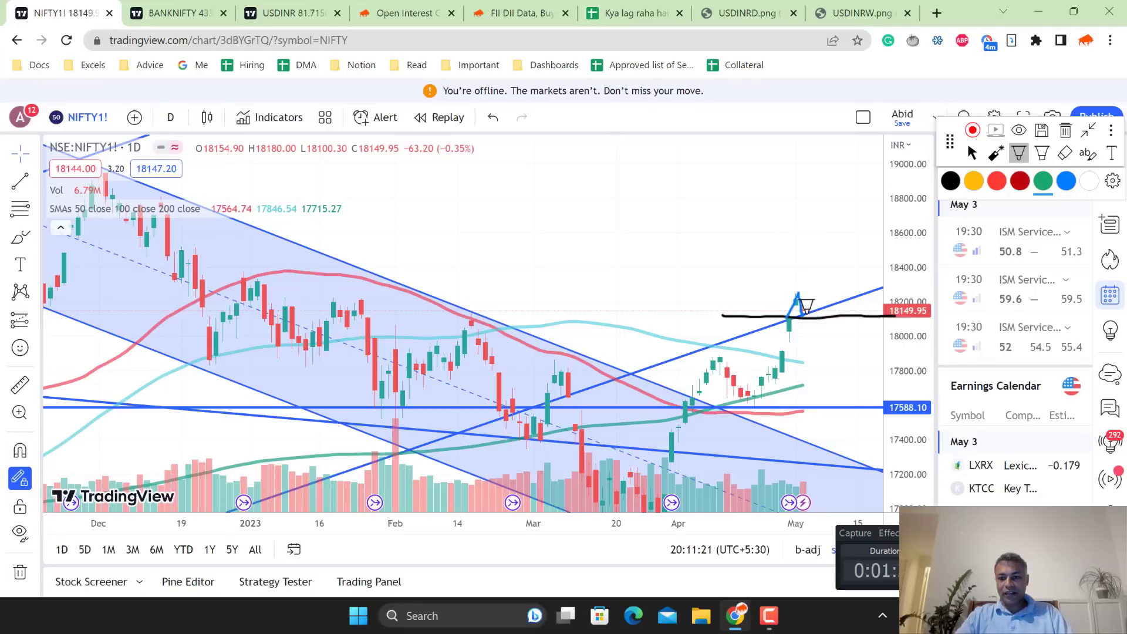
pyautogui.moveTo(794, 298); pyautogui.dragTo(833, 255)
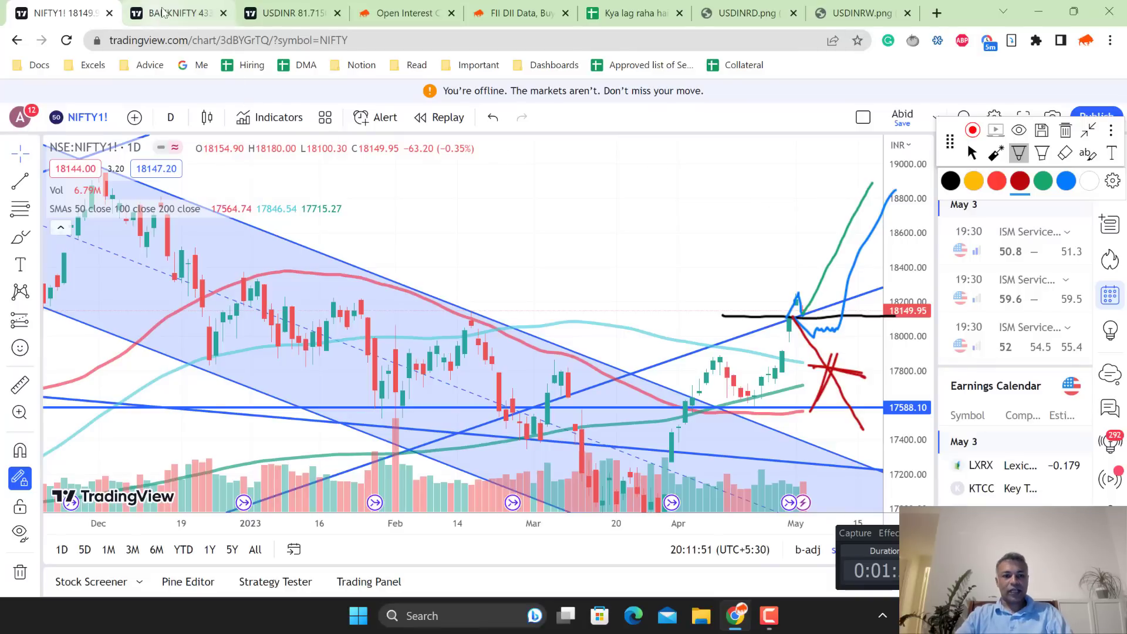
pyautogui.moveTo(170, 12)
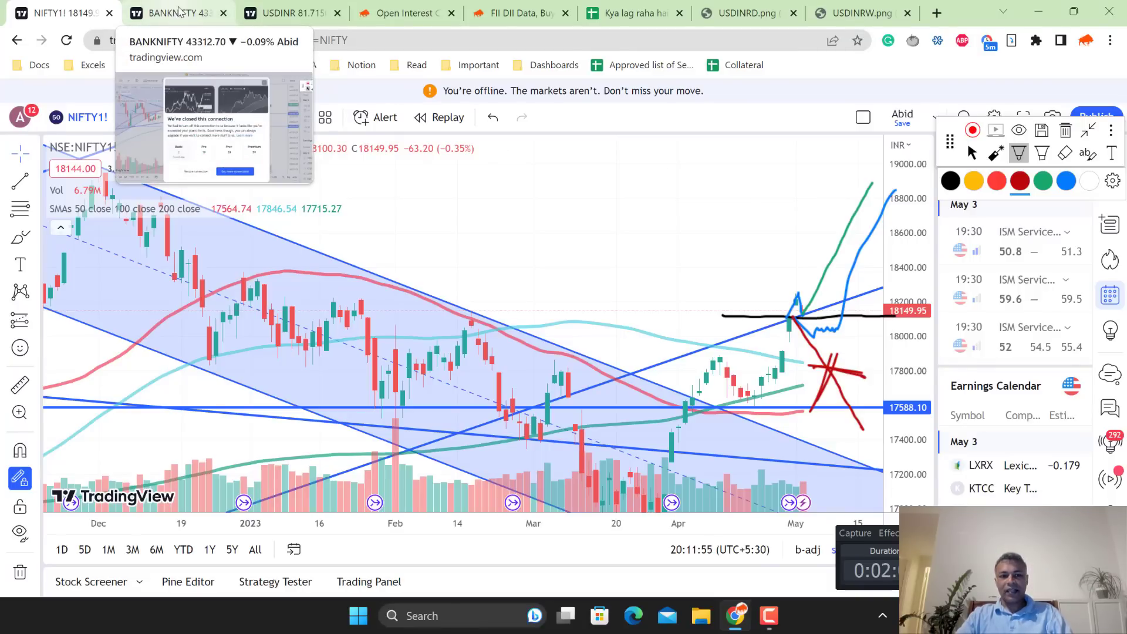
# View BANKNIFTY, close the 'We've closed this connection' popup, and switch to USDINR
pyautogui.click(170, 13)
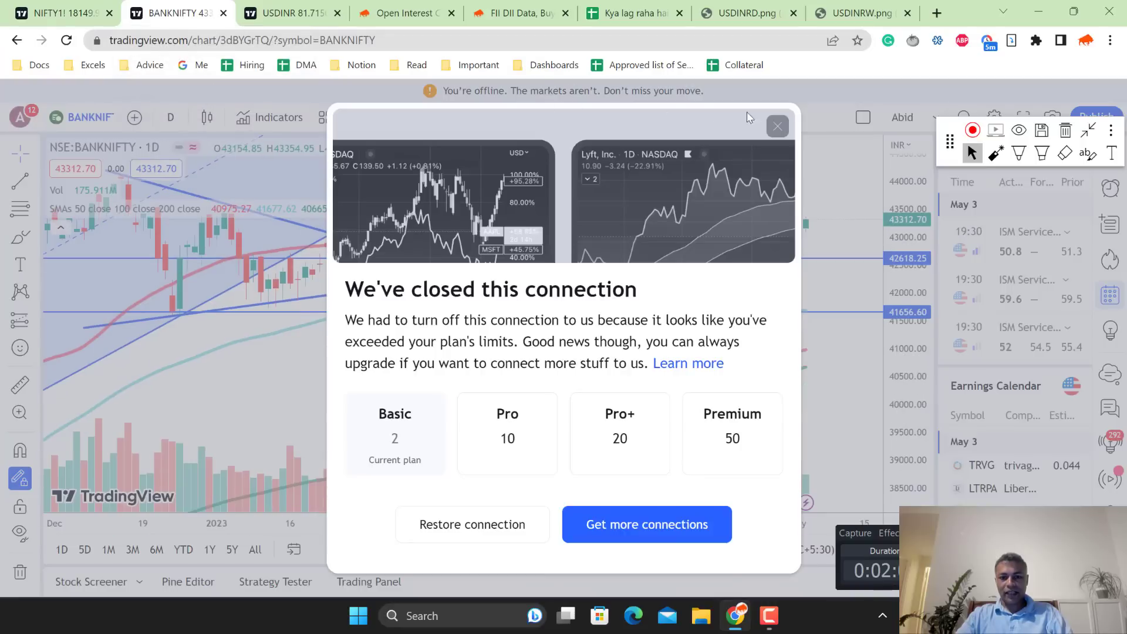
pyautogui.click(777, 125)
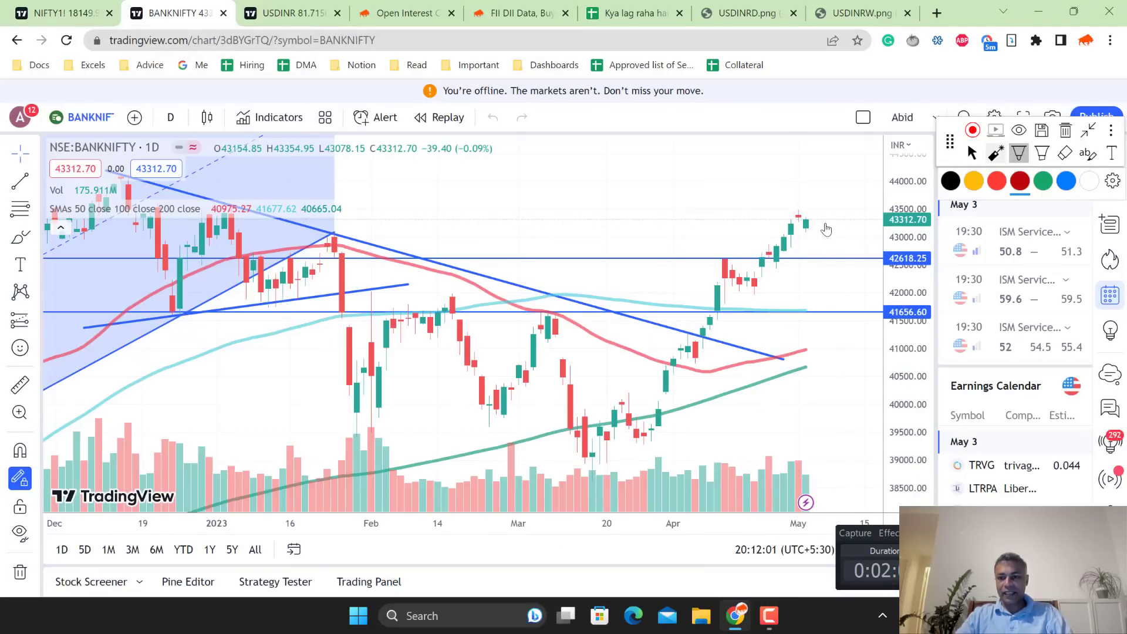
pyautogui.moveTo(800, 228)
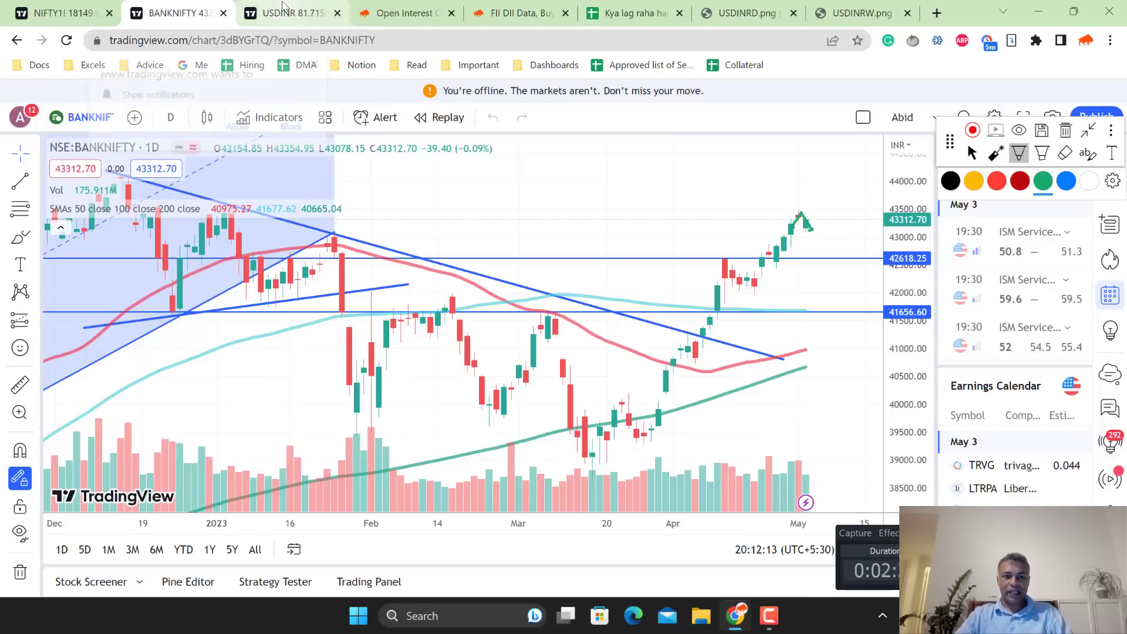
pyautogui.click(303, 13)
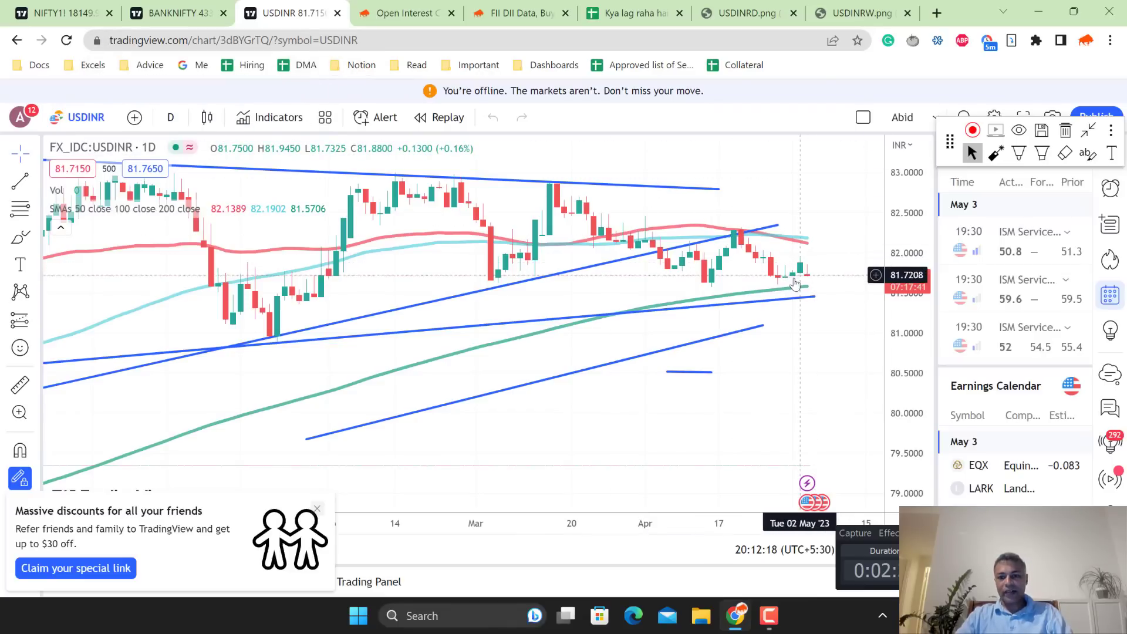
pyautogui.click(747, 12)
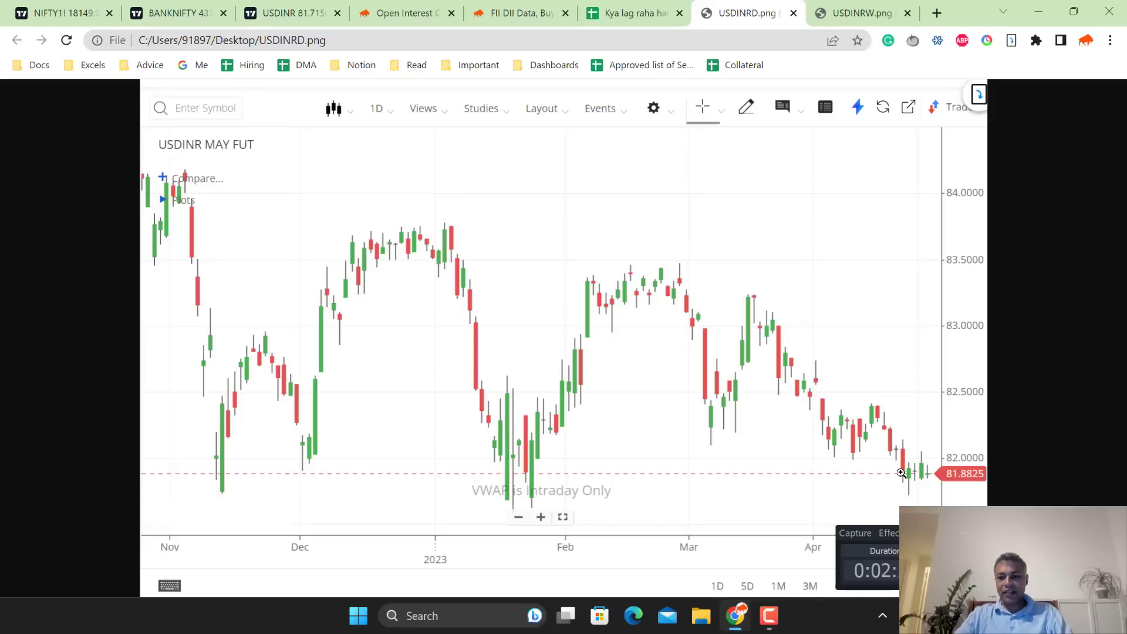
pyautogui.moveTo(941, 446)
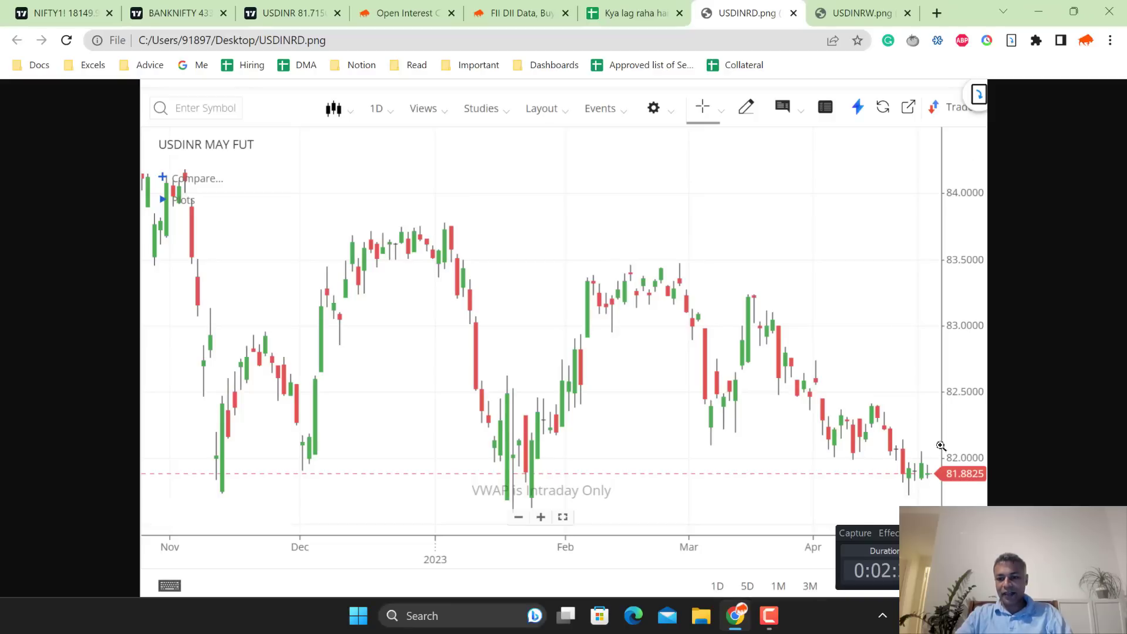
pyautogui.moveTo(938, 453)
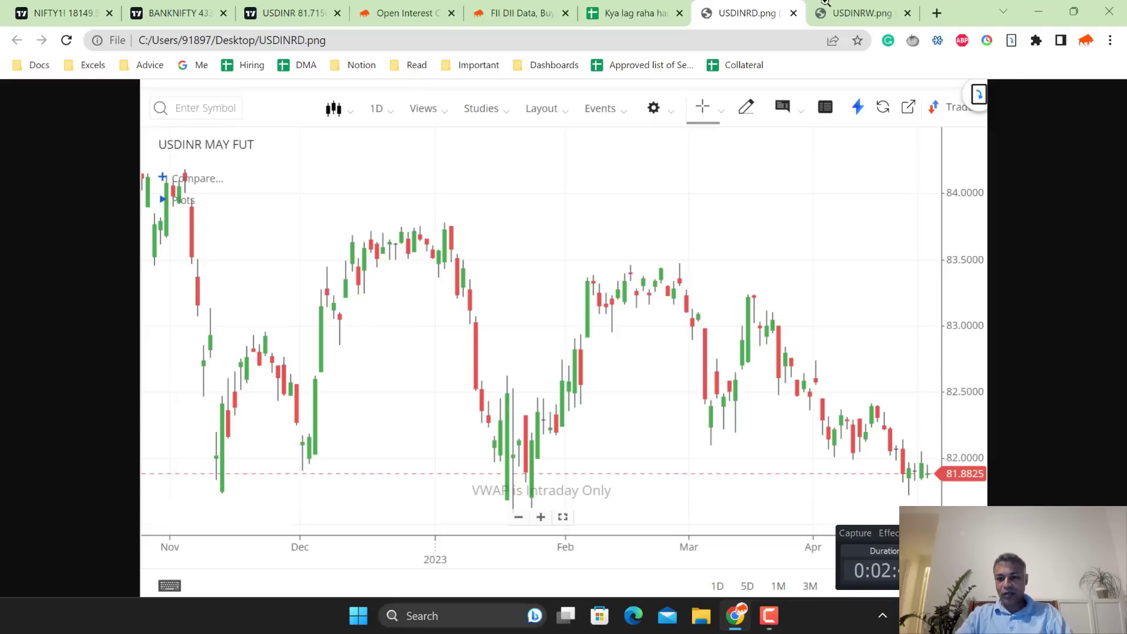
pyautogui.moveTo(856, 13)
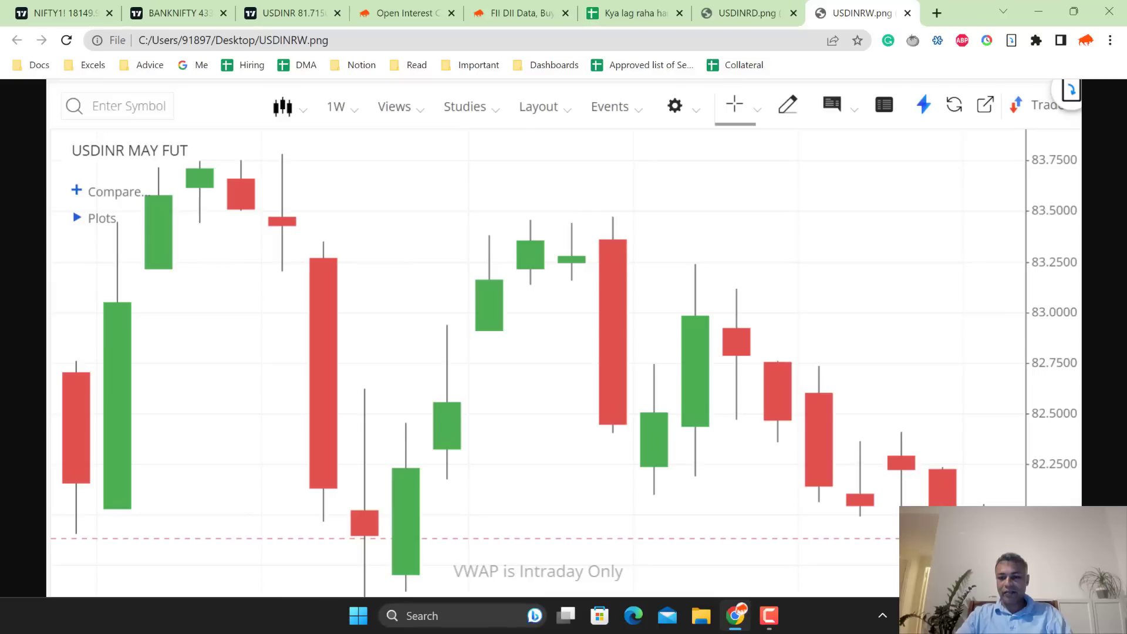
pyautogui.moveTo(712, 300)
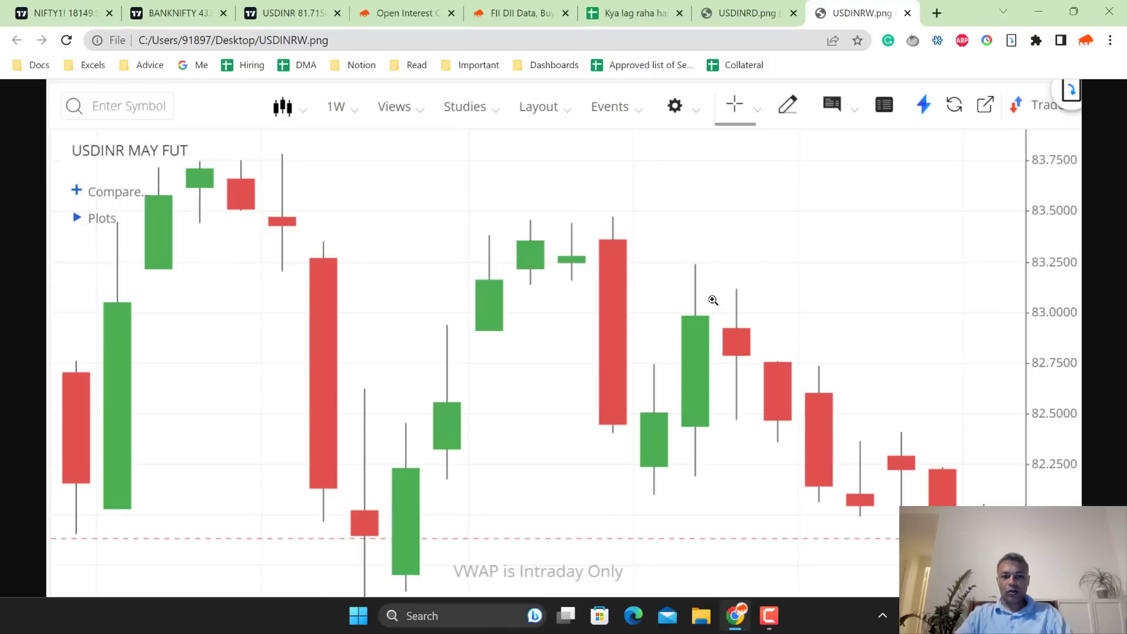
pyautogui.moveTo(627, 221)
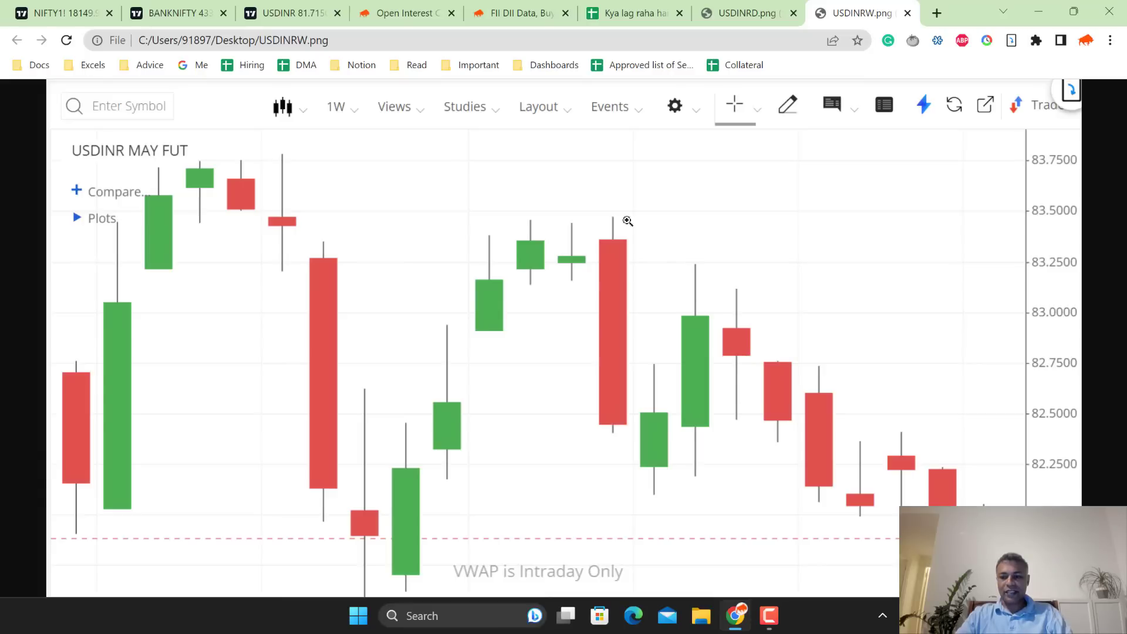
pyautogui.moveTo(56, 11)
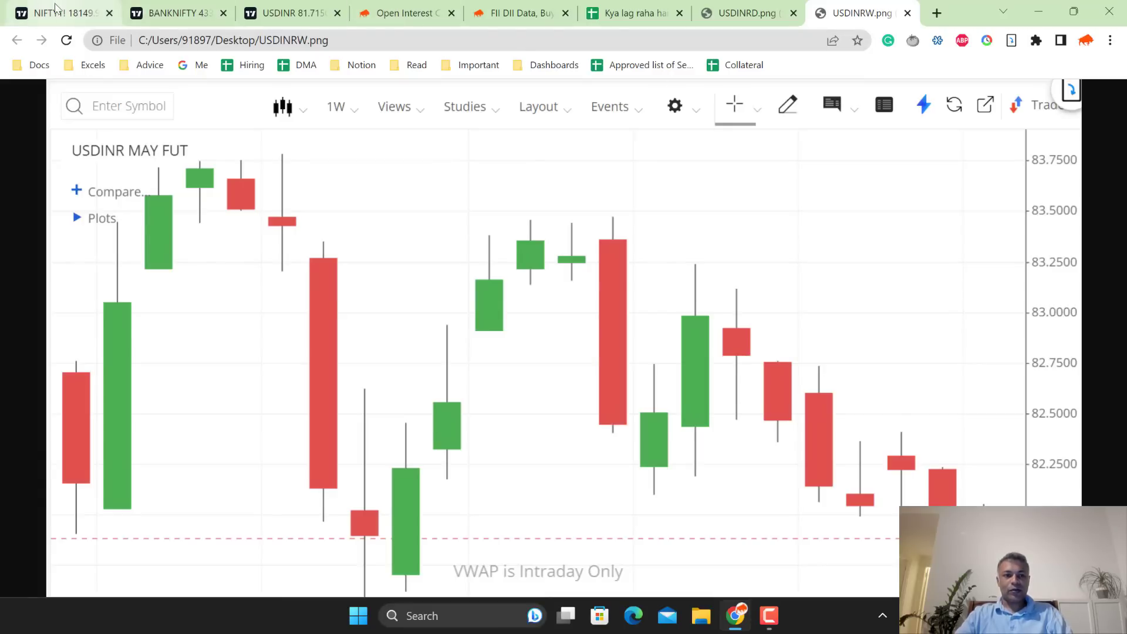
pyautogui.click(170, 12)
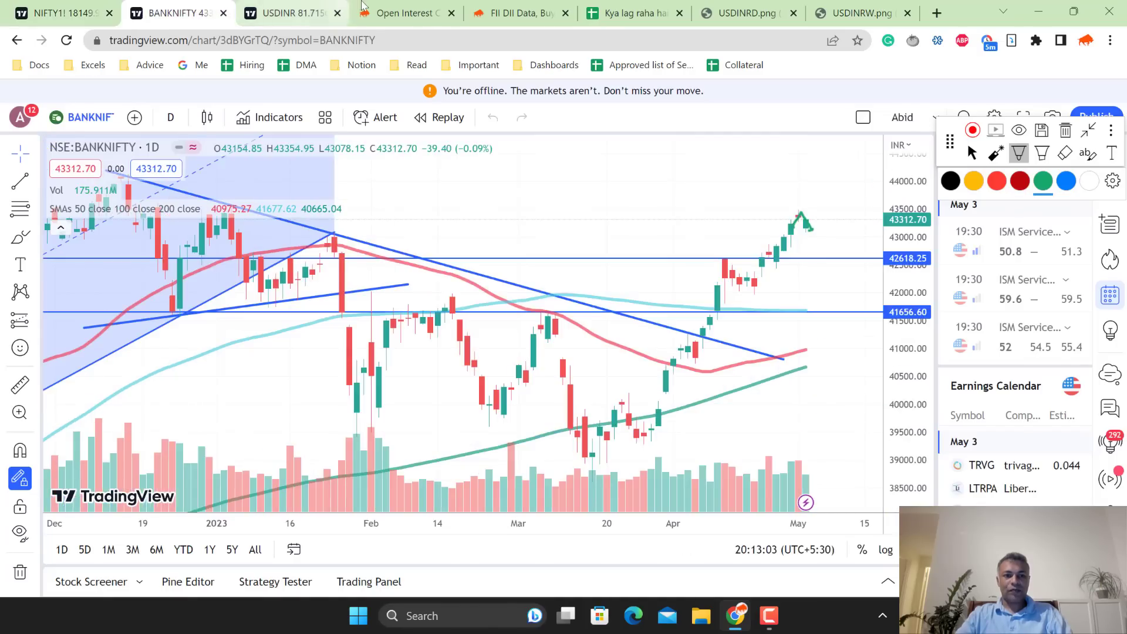
pyautogui.click(299, 13)
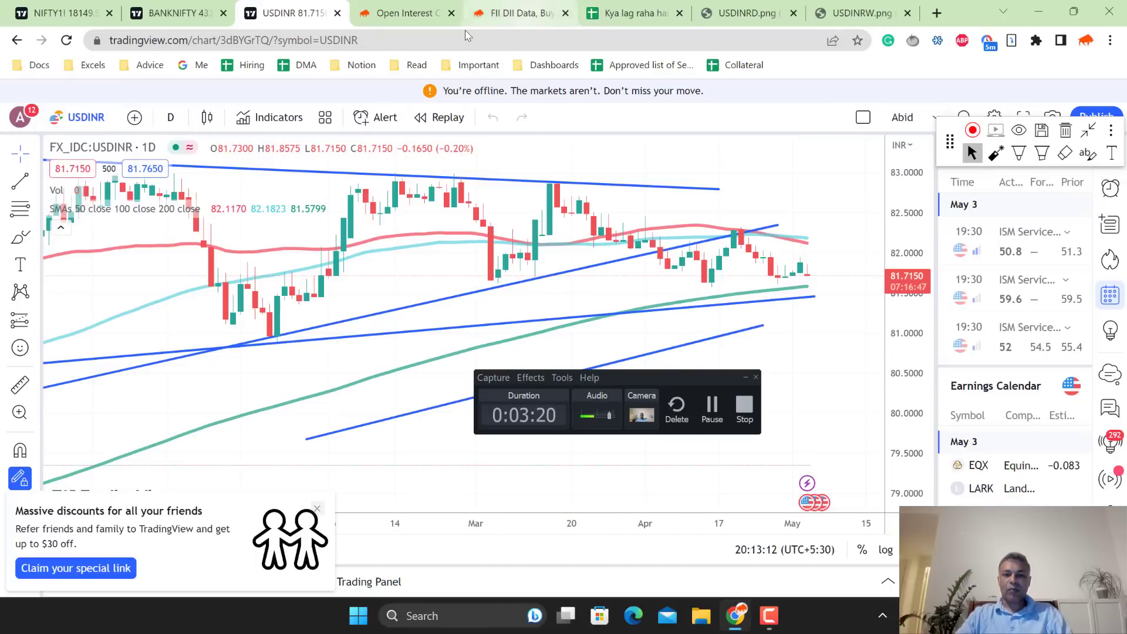
pyautogui.moveTo(733, 351)
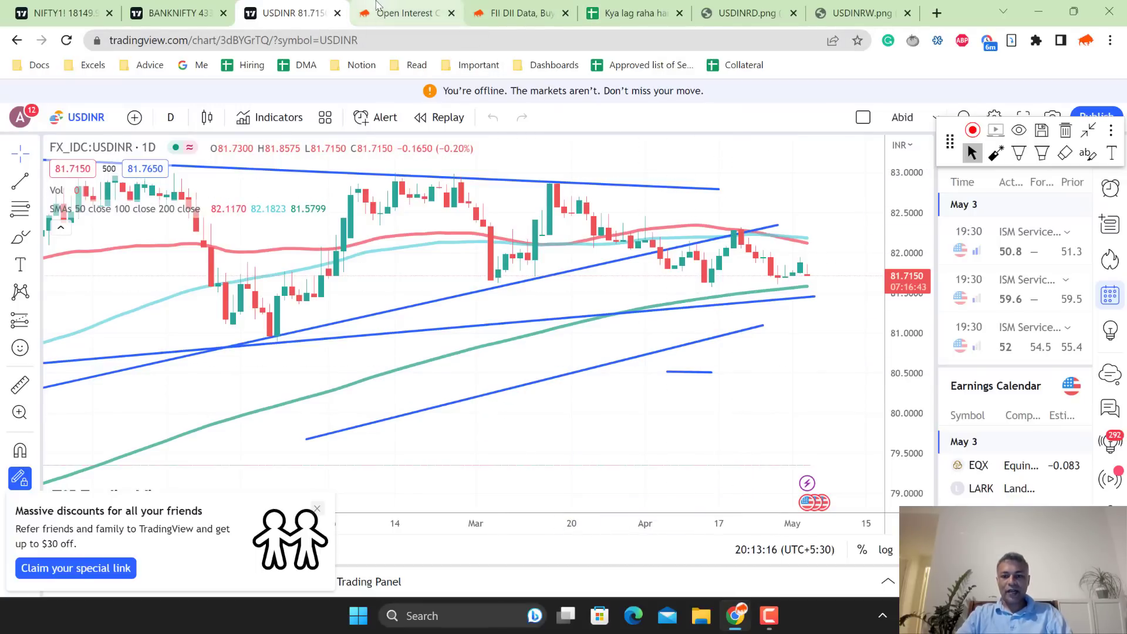
# Scroll through Sensibull's NIFTY weekly OI change and open interest charts, then return to Sheets
pyautogui.click(408, 13)
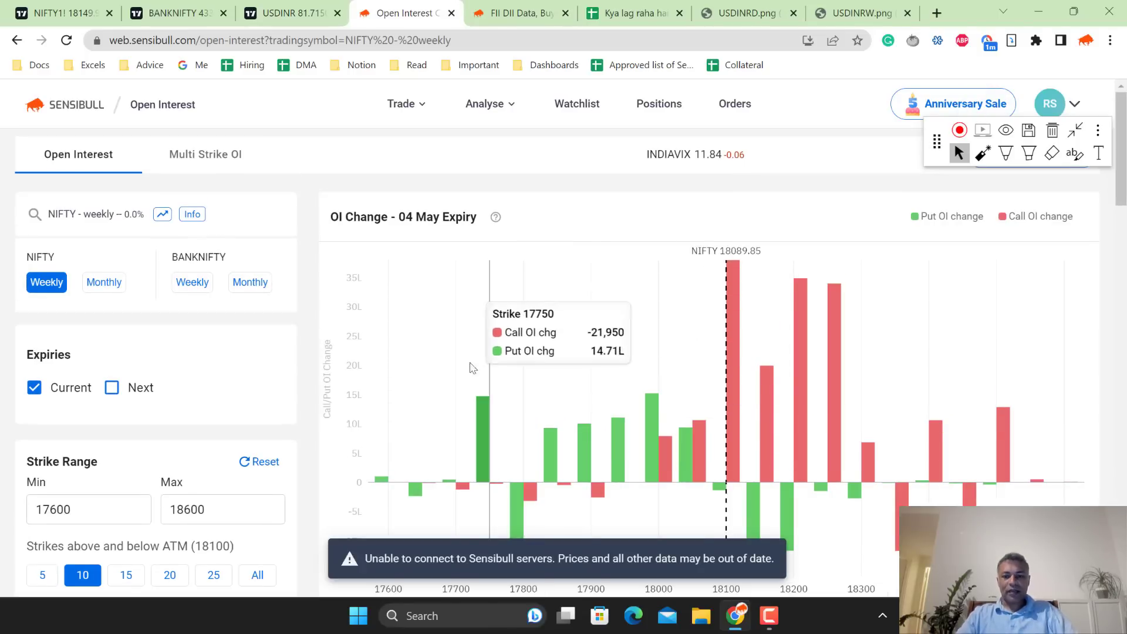
pyautogui.scroll(-3)
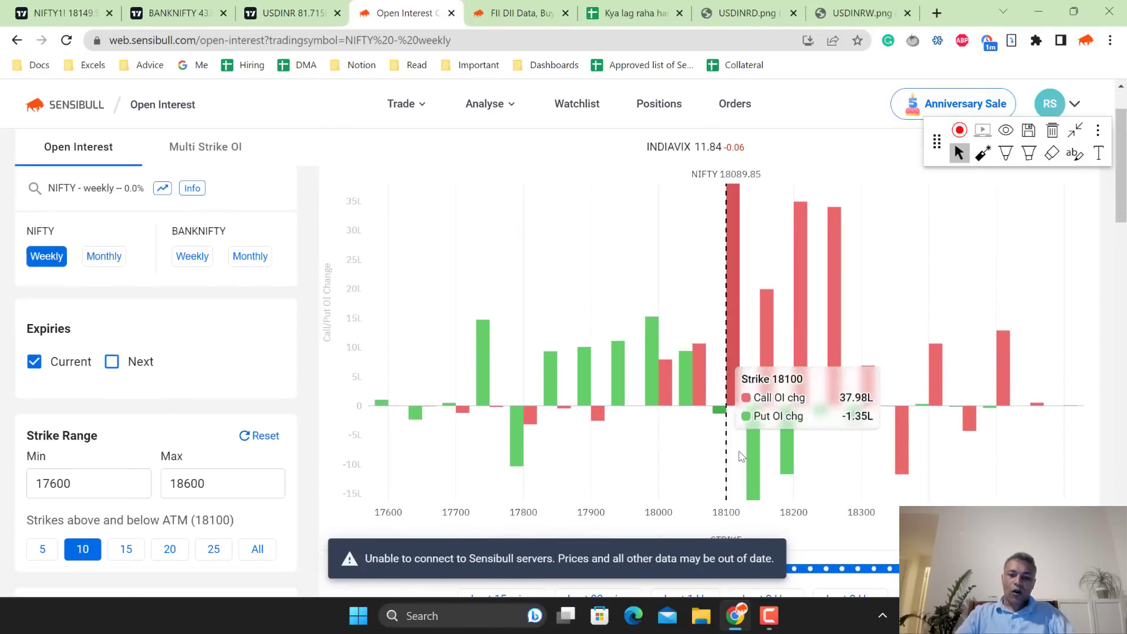
pyautogui.moveTo(760, 445)
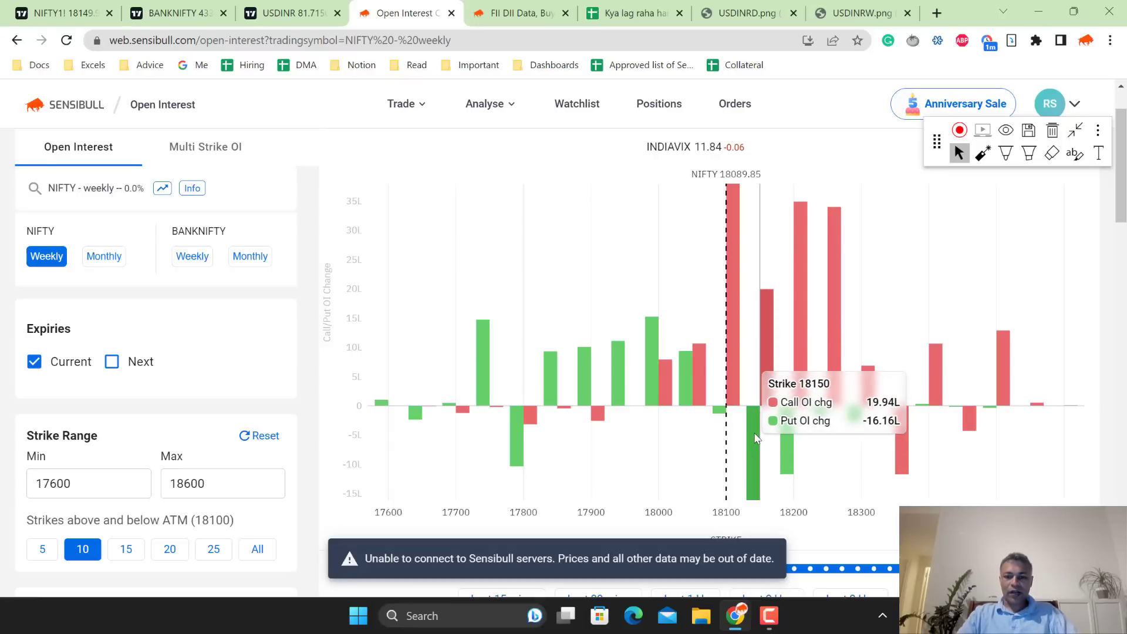
pyautogui.moveTo(735, 390)
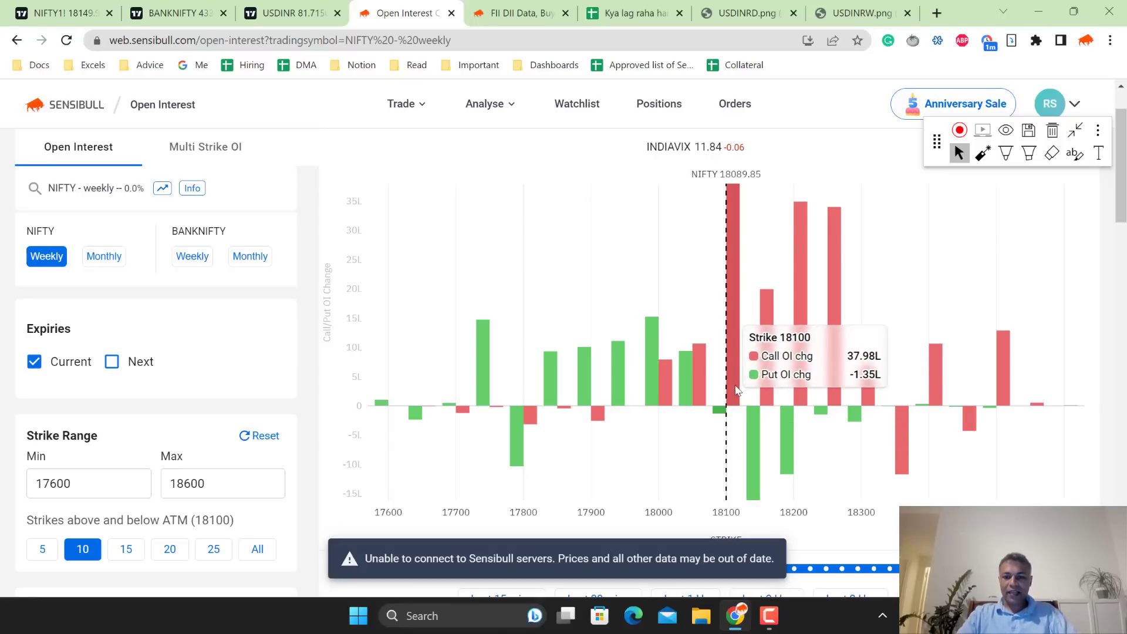
pyautogui.moveTo(661, 360)
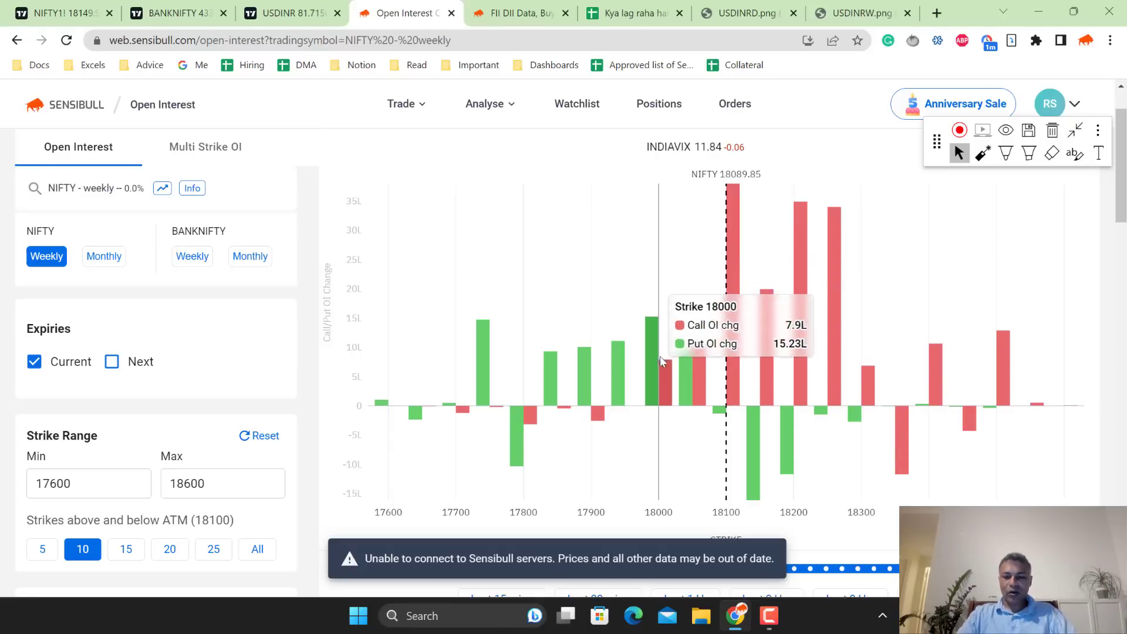
pyautogui.moveTo(670, 360)
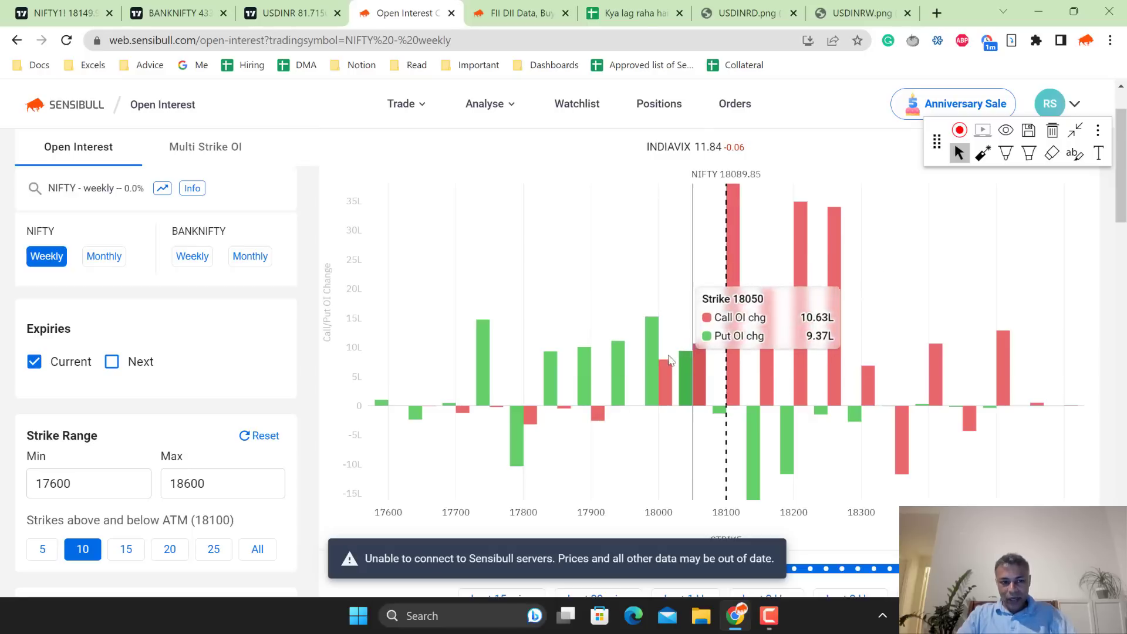
pyautogui.moveTo(663, 359)
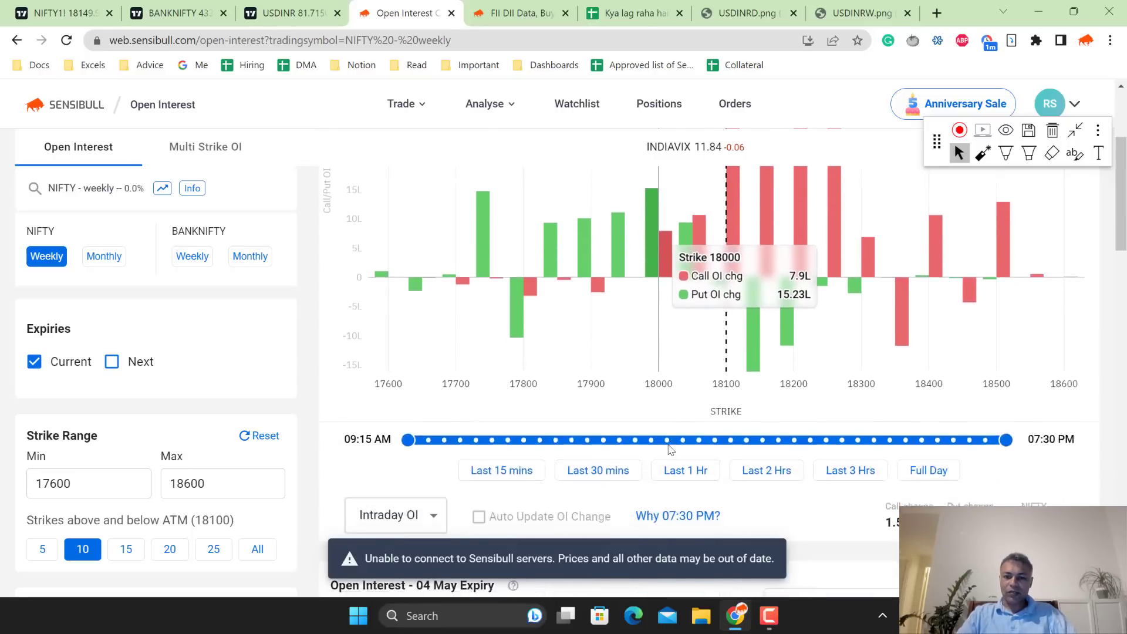
pyautogui.scroll(-3)
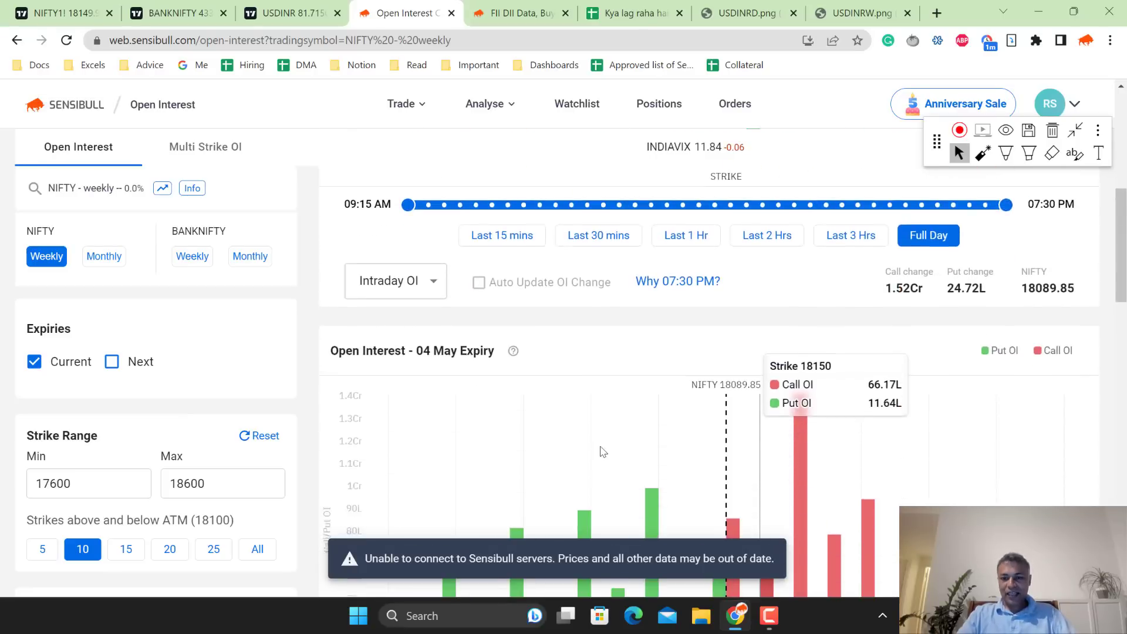
pyautogui.scroll(-3)
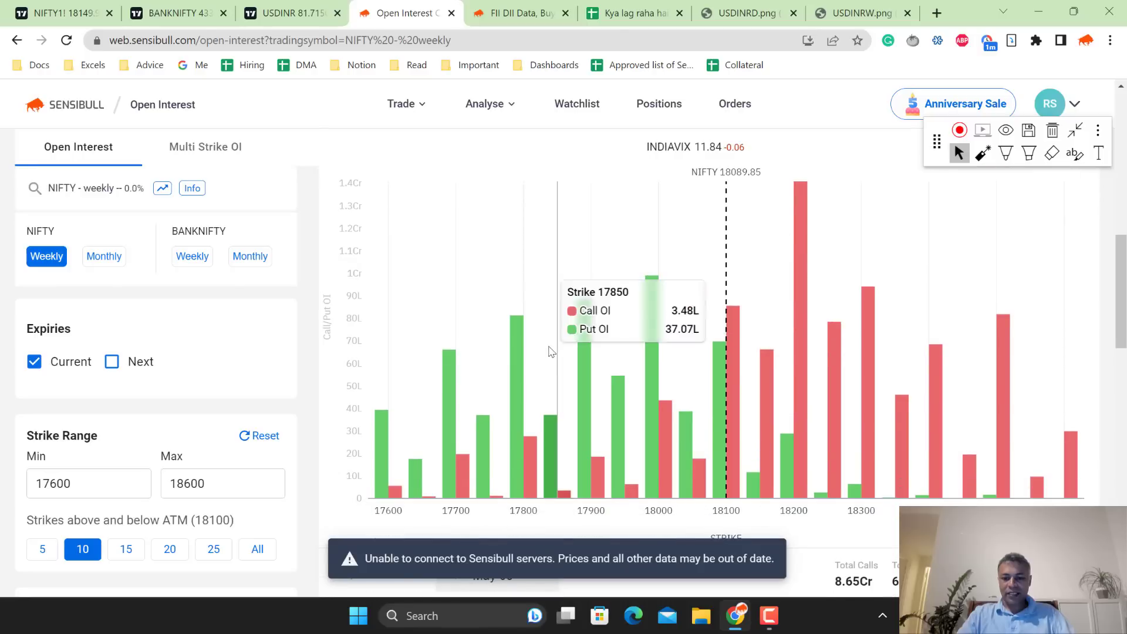
pyautogui.moveTo(675, 301)
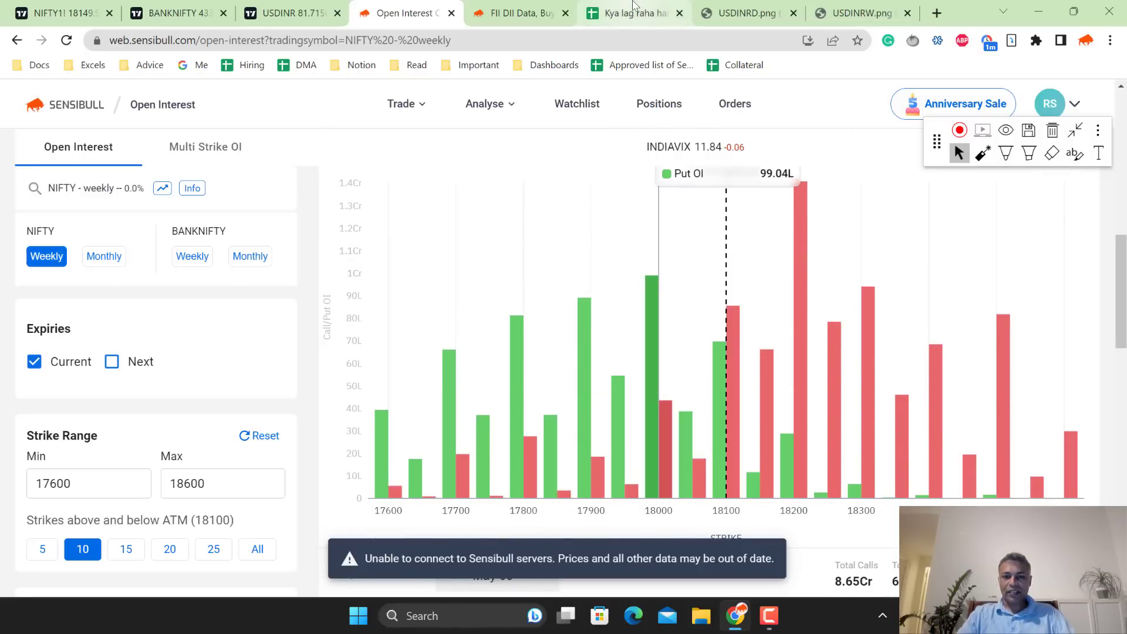
pyautogui.click(632, 12)
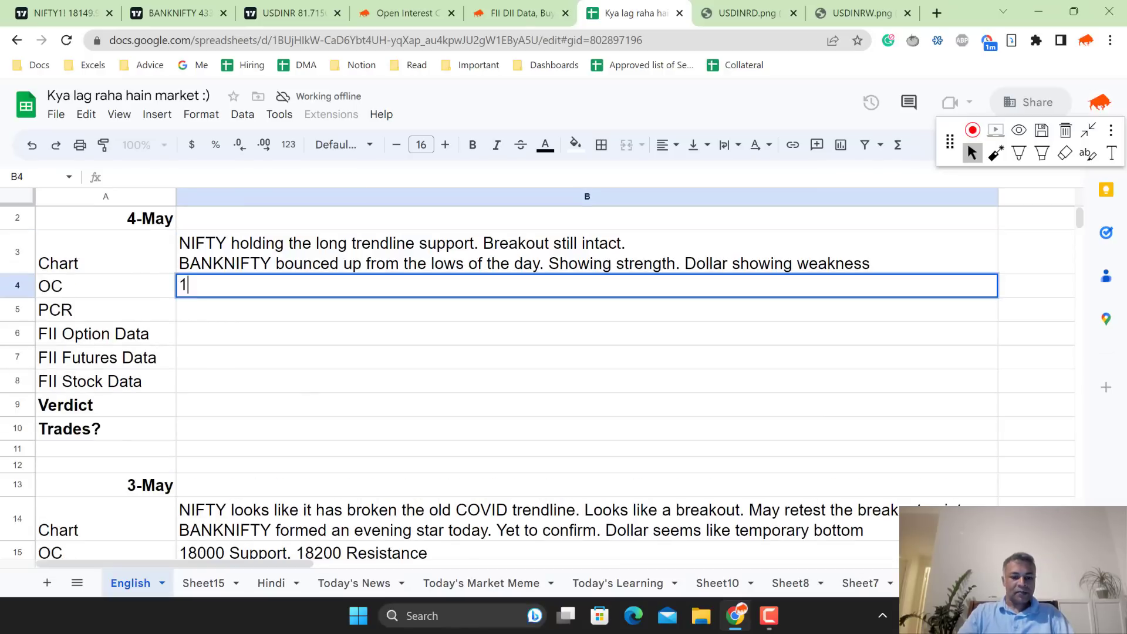
# Enter OC as '18200 is a resistance. 18000 is a support.' and PCR as '0.8 - Neutral'
pyautogui.write('8200 is a re')
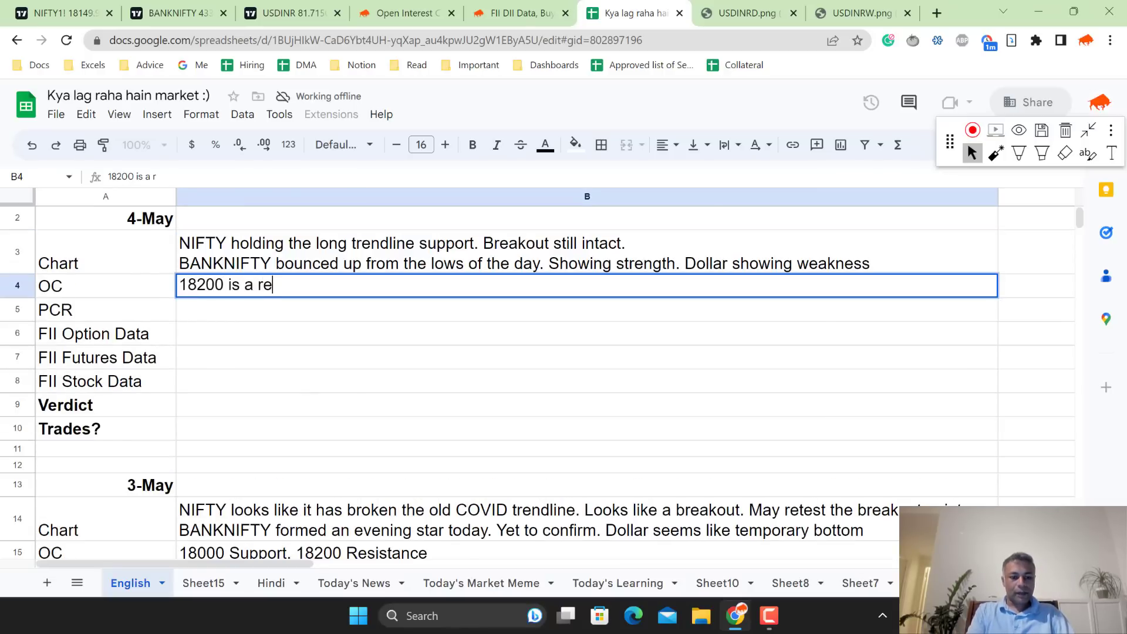
pyautogui.write('sistance. 18000 is')
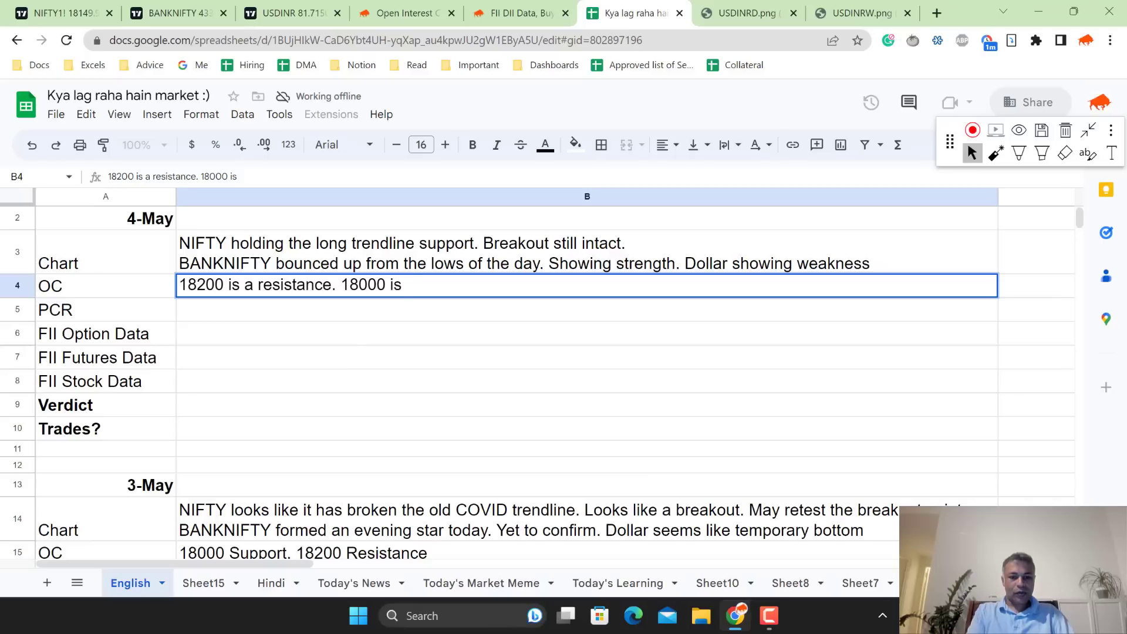
pyautogui.write('a support')
pyautogui.click(587, 310)
pyautogui.write('0')
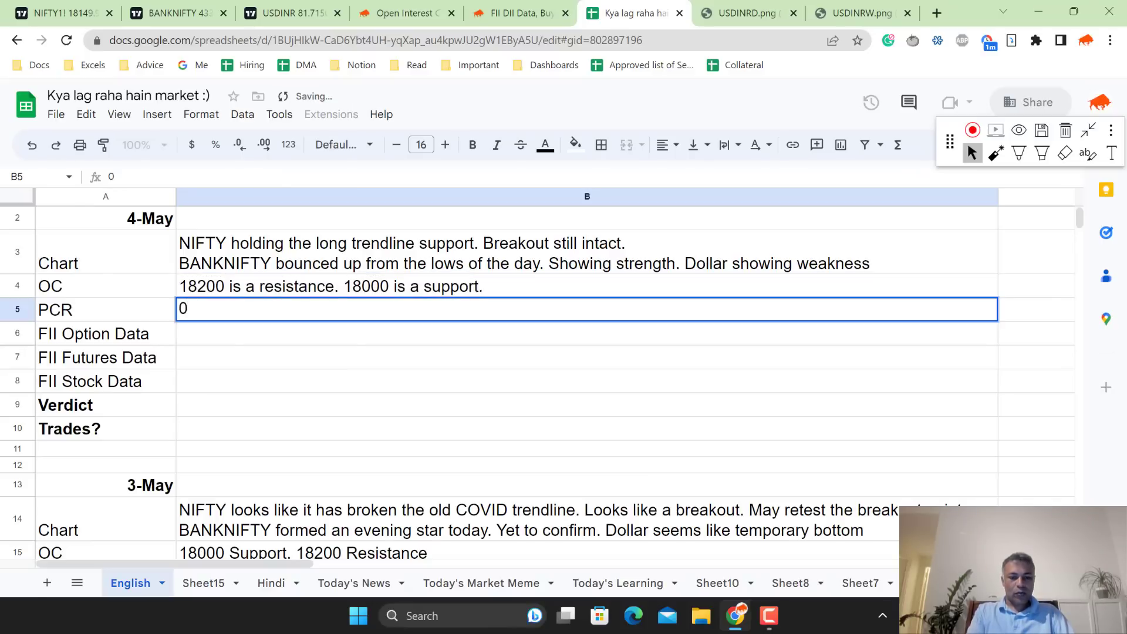
pyautogui.write('.8 -')
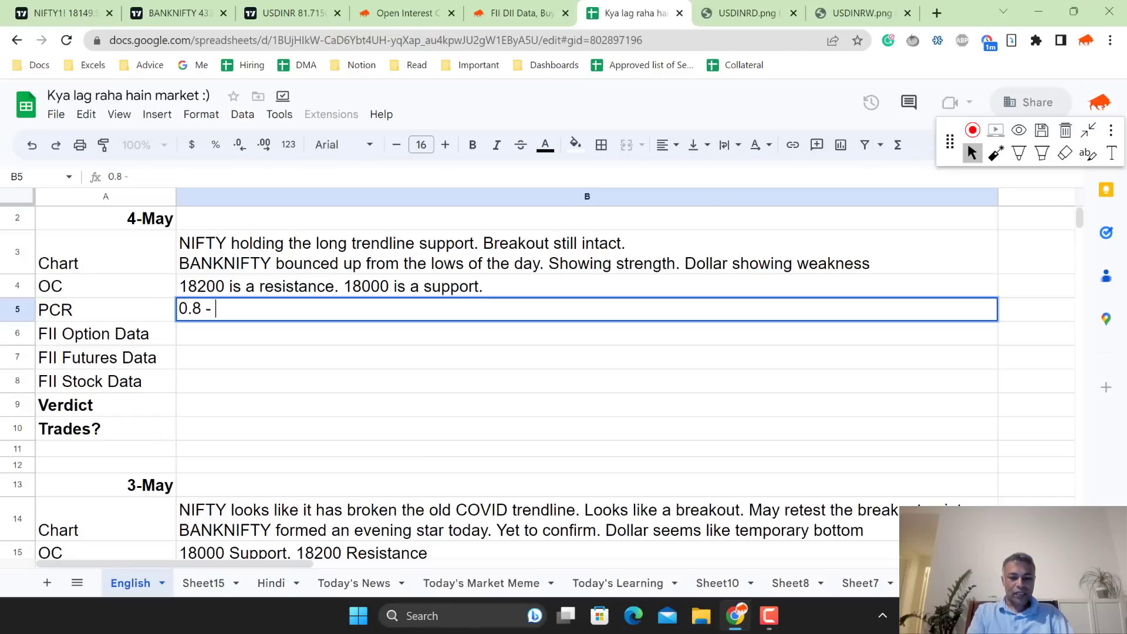
pyautogui.write('Neutral')
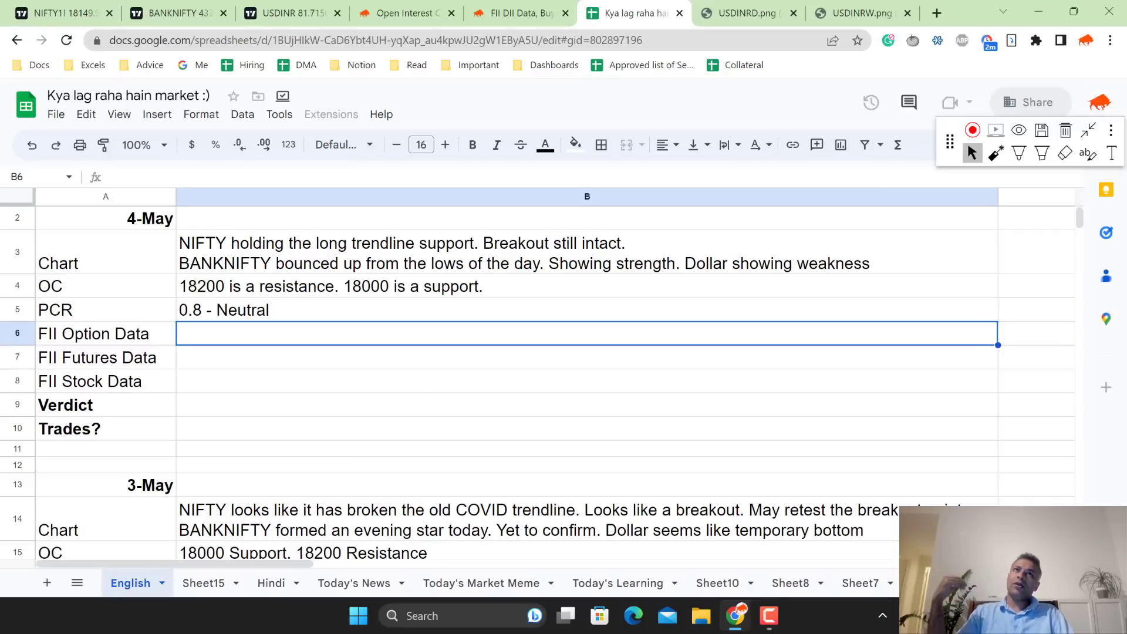
pyautogui.moveTo(775, 378)
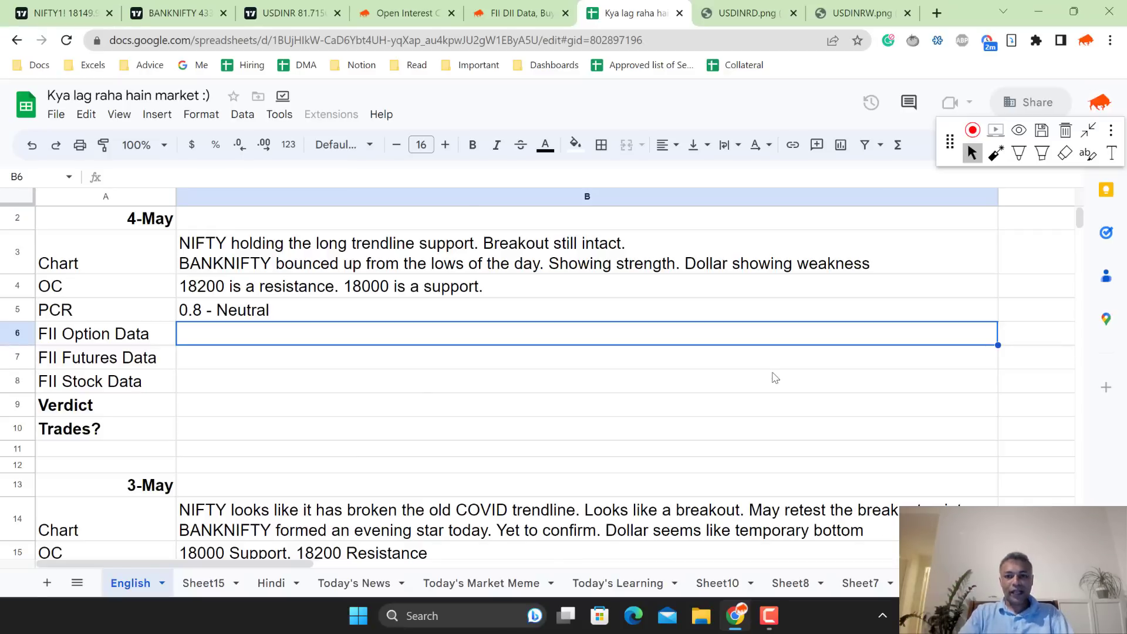
pyautogui.click(408, 13)
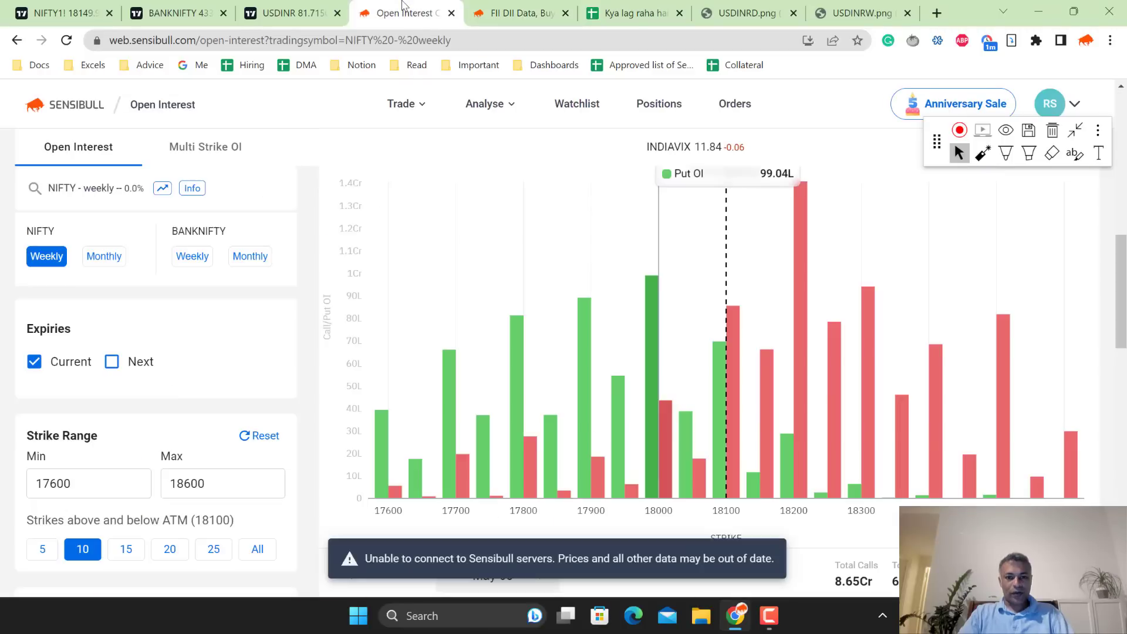
pyautogui.moveTo(747, 12)
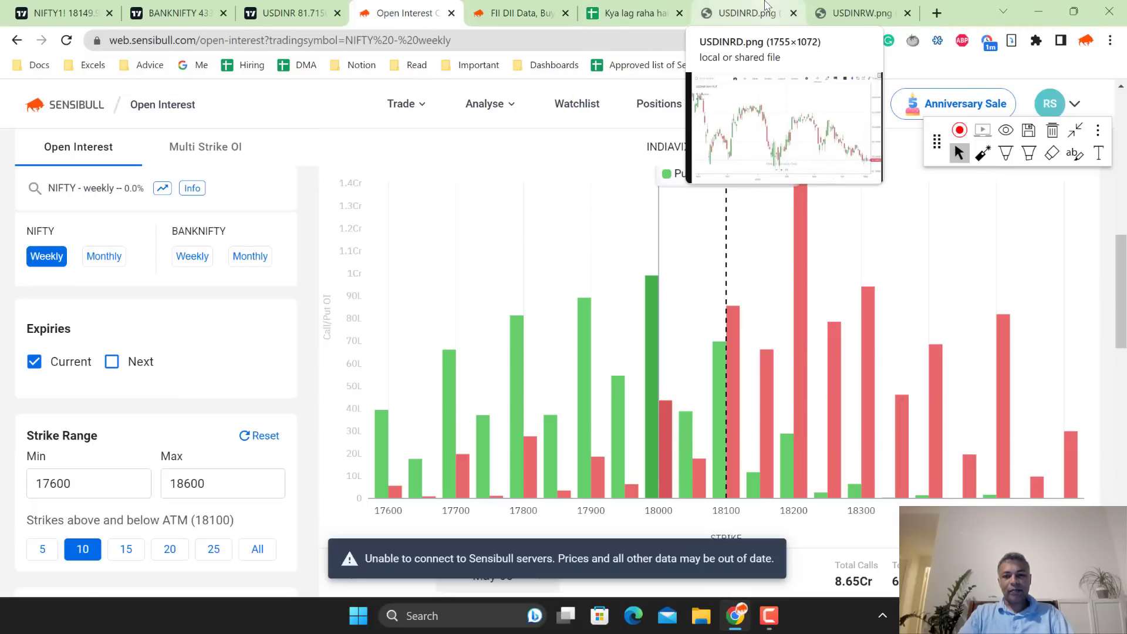
pyautogui.moveTo(632, 12)
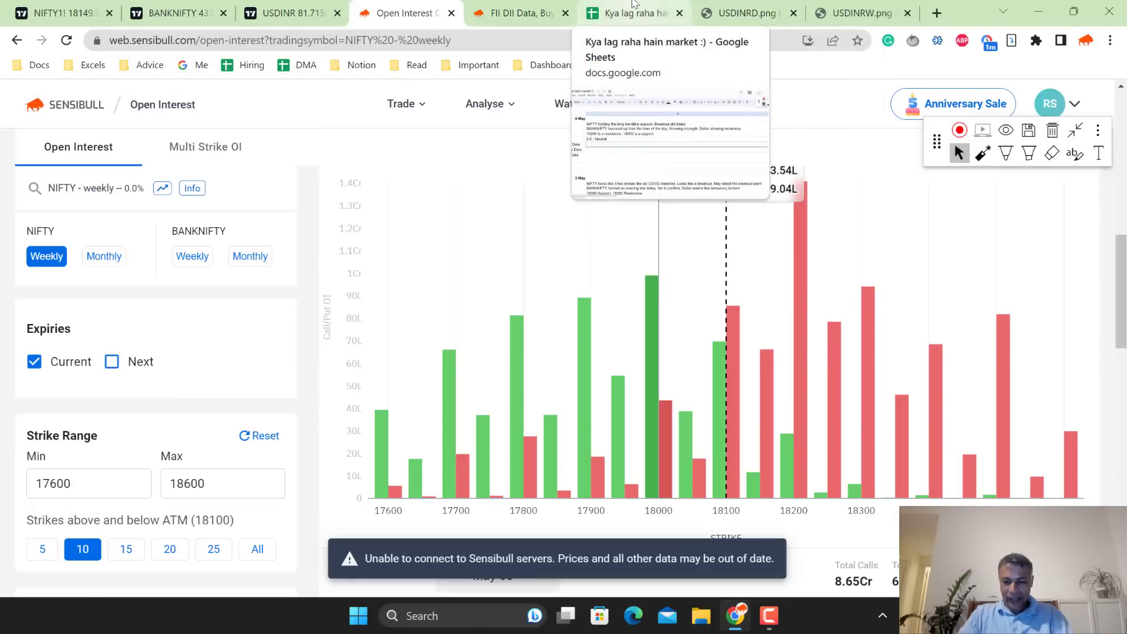
pyautogui.click(632, 13)
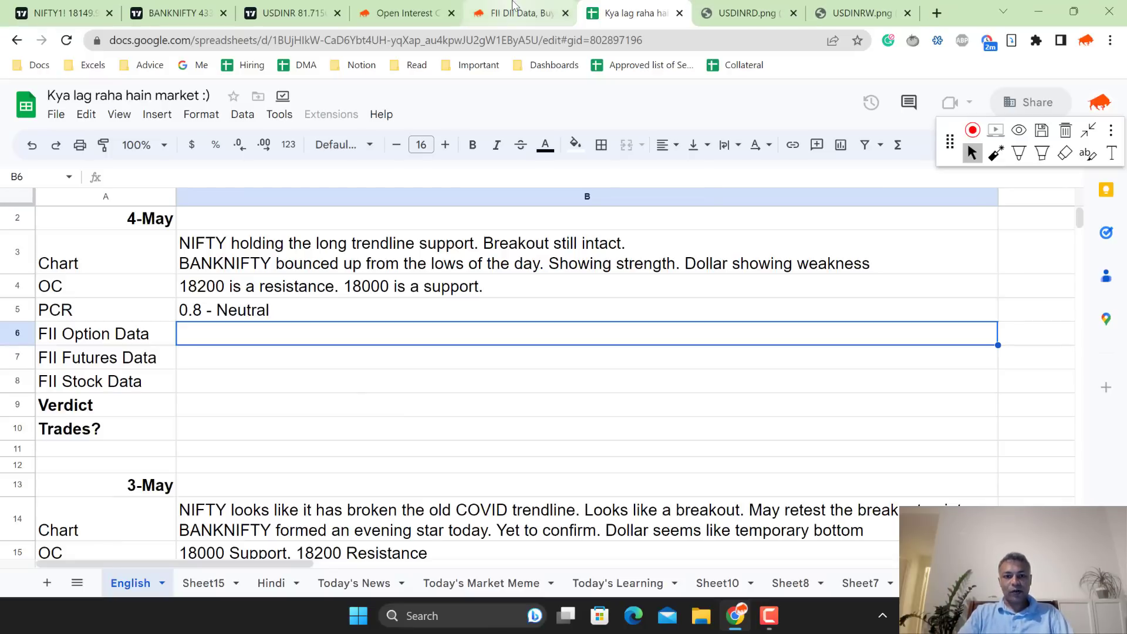
# Check FII index options activity and enter 'bought 50k calls, bought 40k puts - Mildly bullish'
pyautogui.click(517, 13)
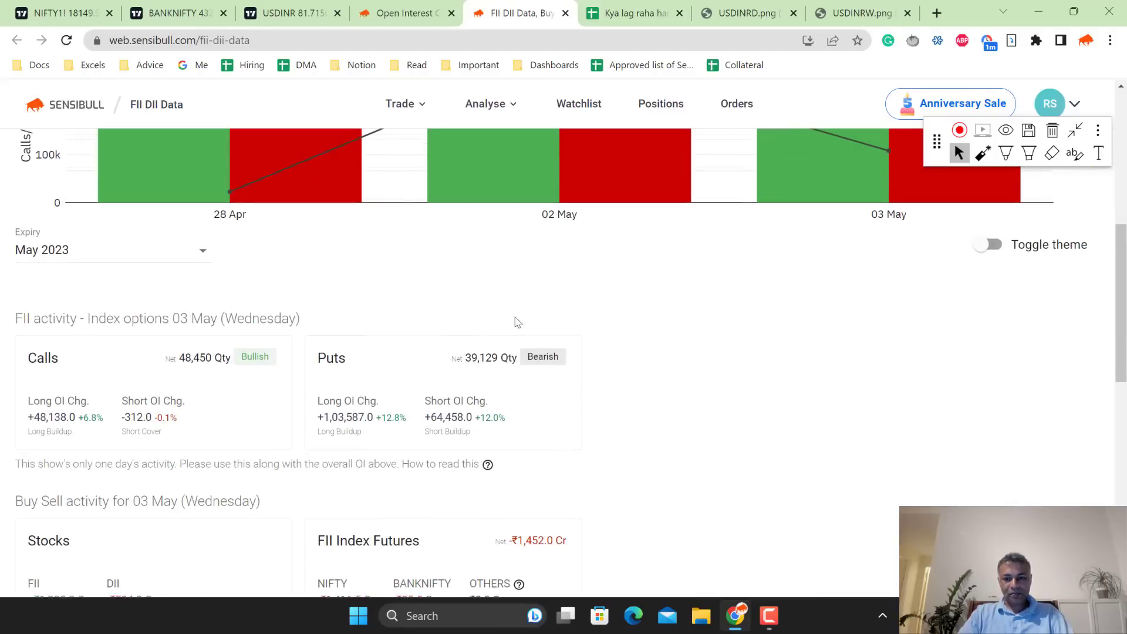
pyautogui.moveTo(578, 231)
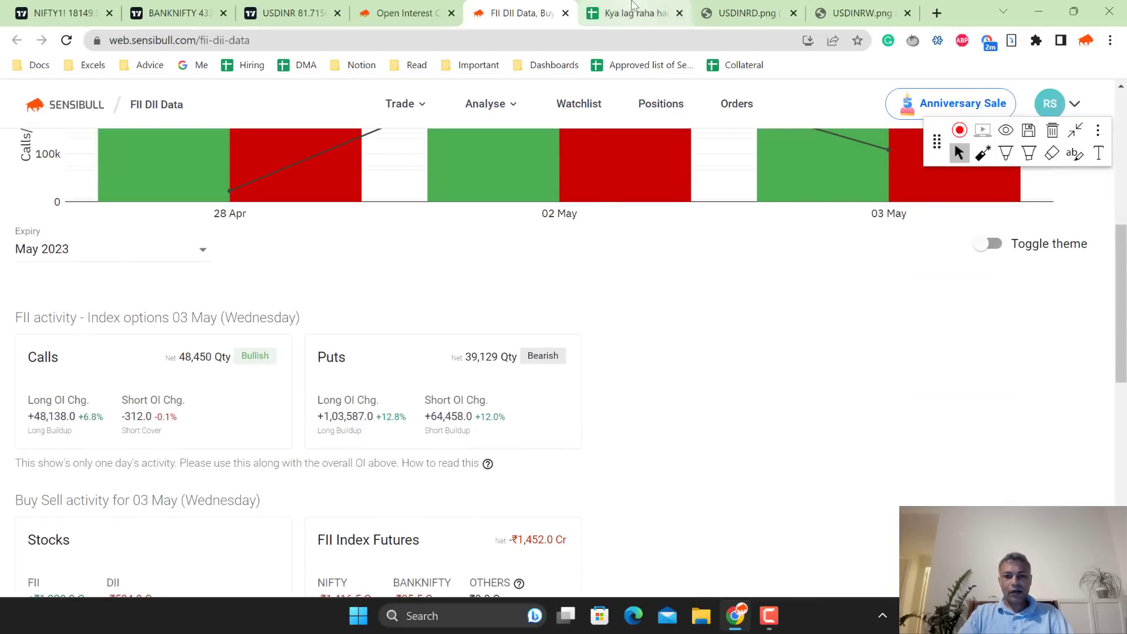
pyautogui.click(632, 13)
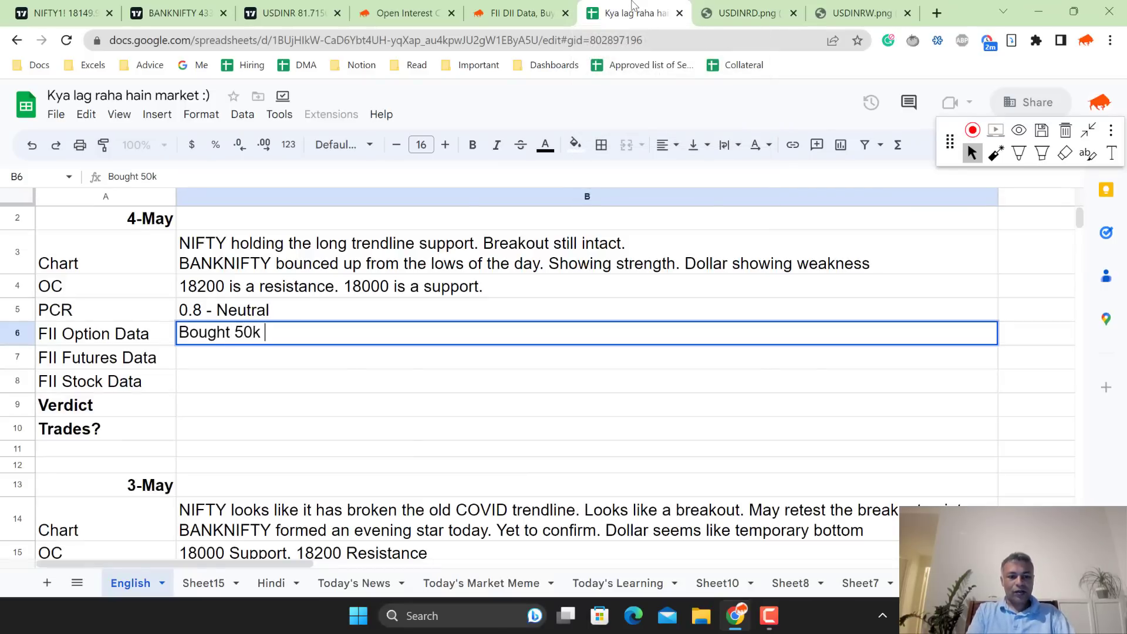
pyautogui.write('calls, bou')
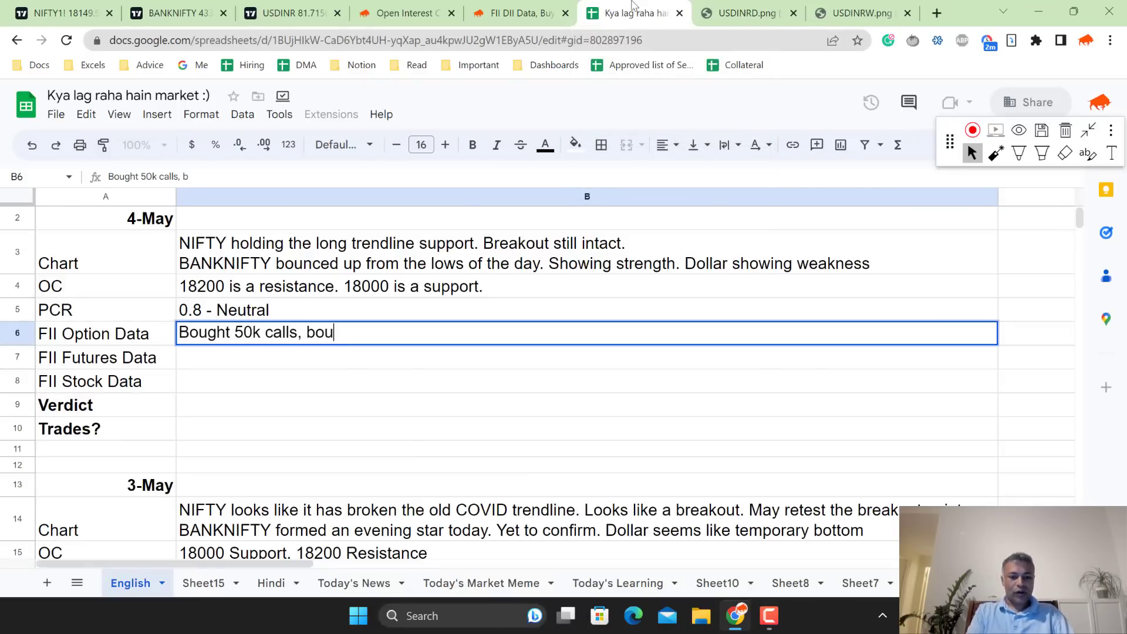
pyautogui.write('ght 40k')
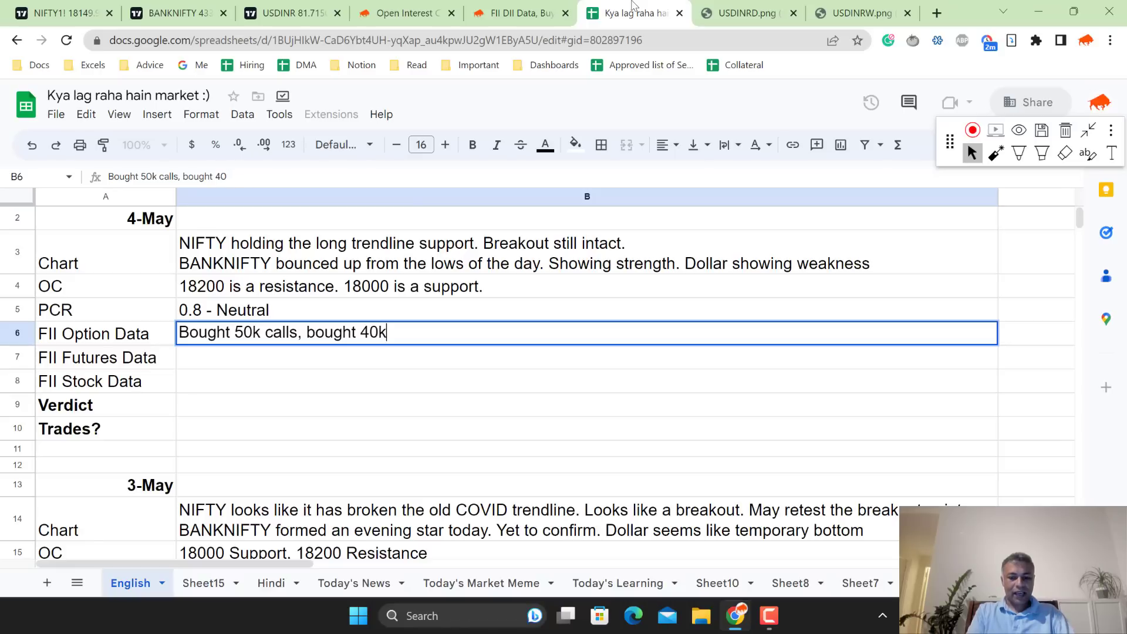
pyautogui.write('puts -')
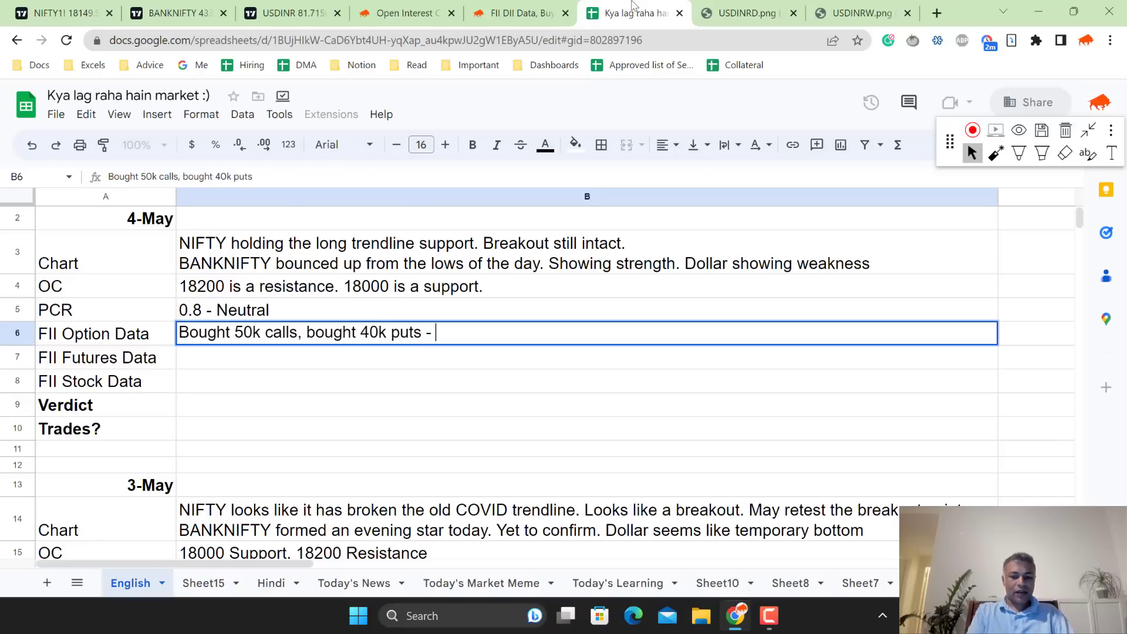
pyautogui.write('Mildly')
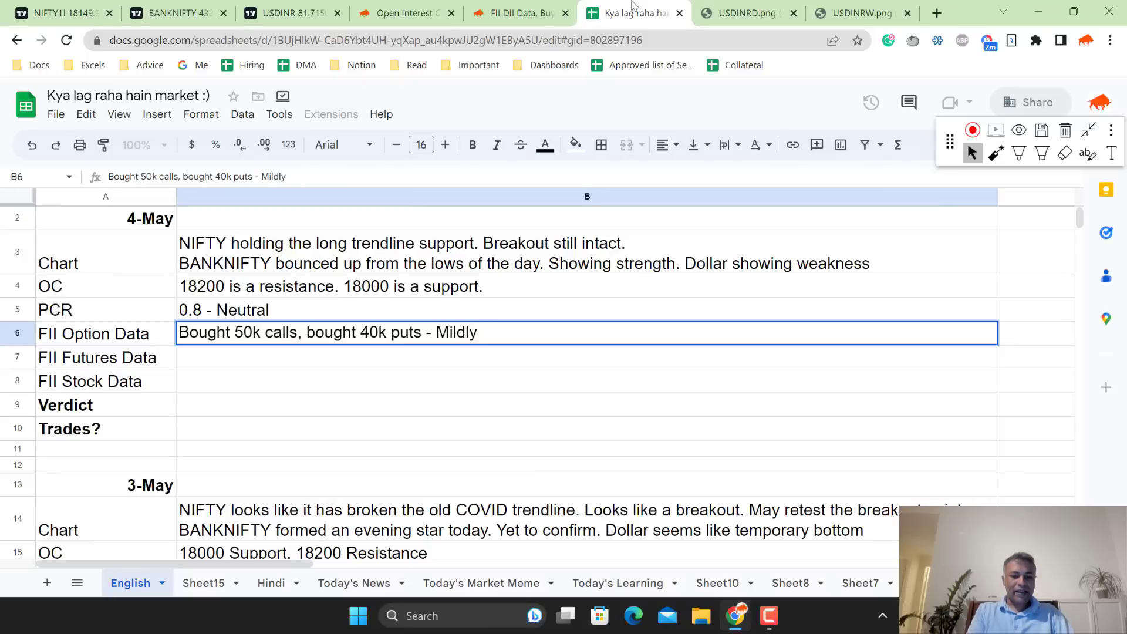
pyautogui.write('bullish')
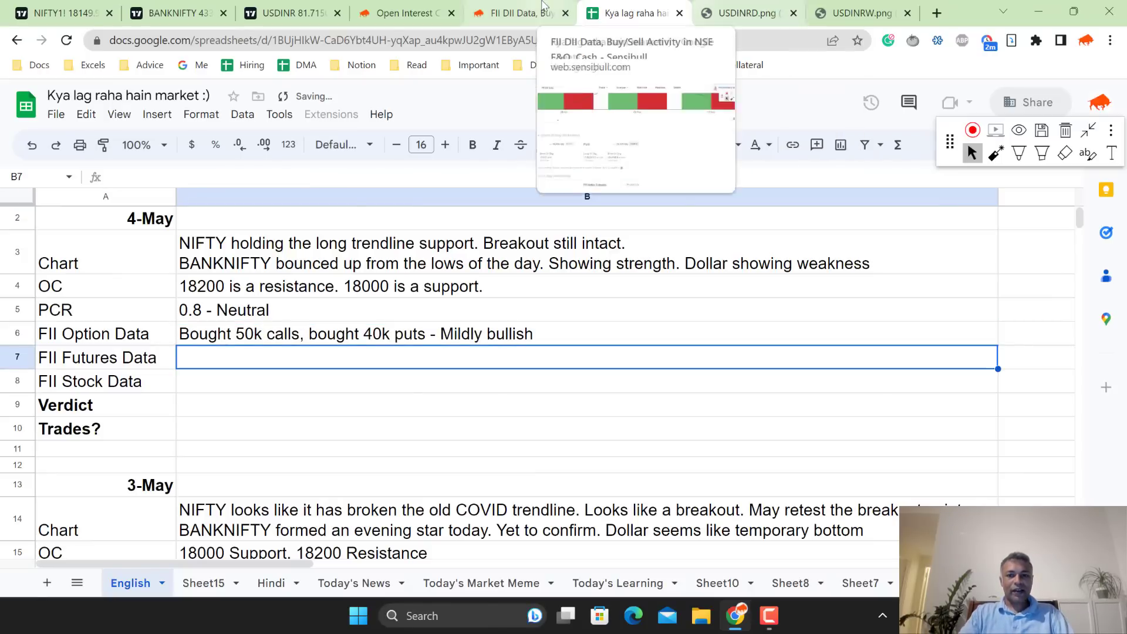
# Check FII futures activity and record futures data as 'Sold 1400 Cr - Bearish'
pyautogui.click(523, 12)
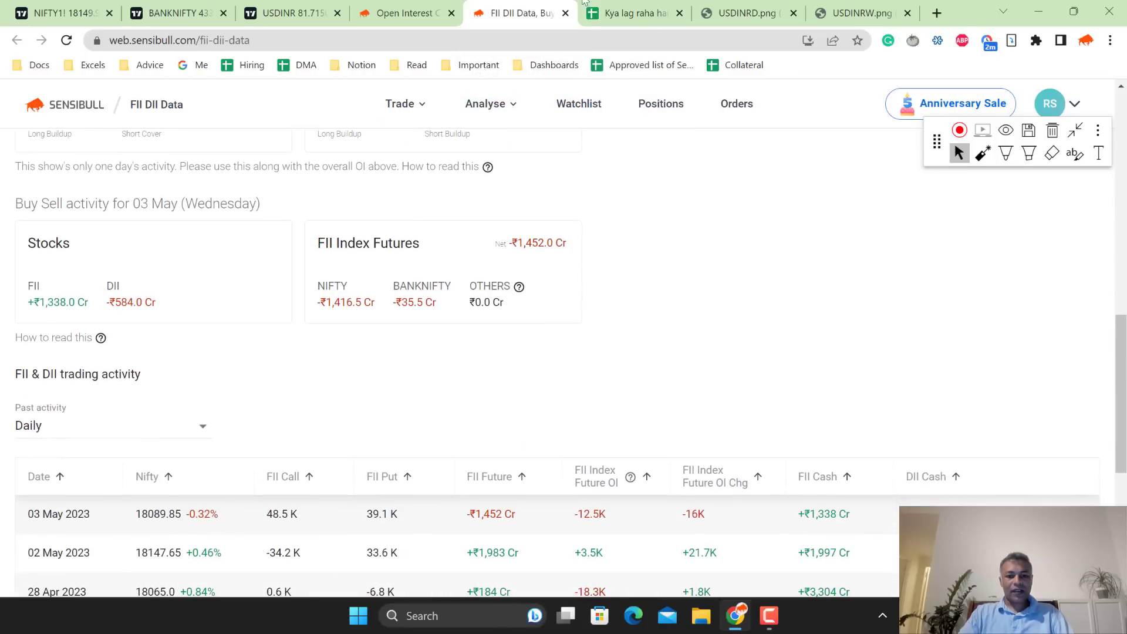
pyautogui.click(632, 12)
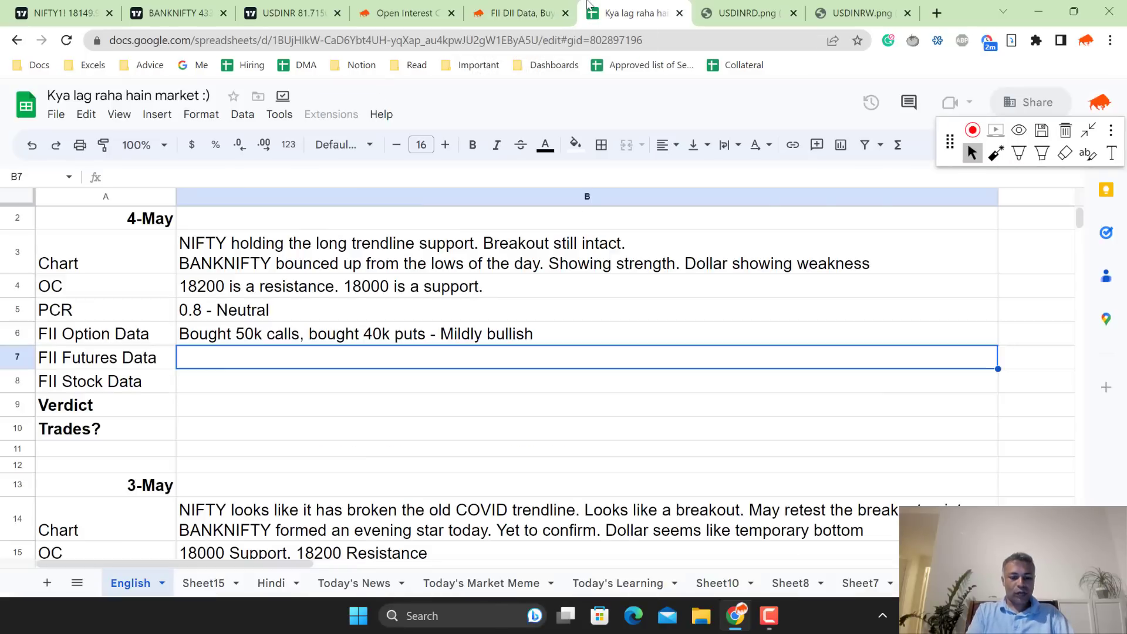
pyautogui.write('Sold 14')
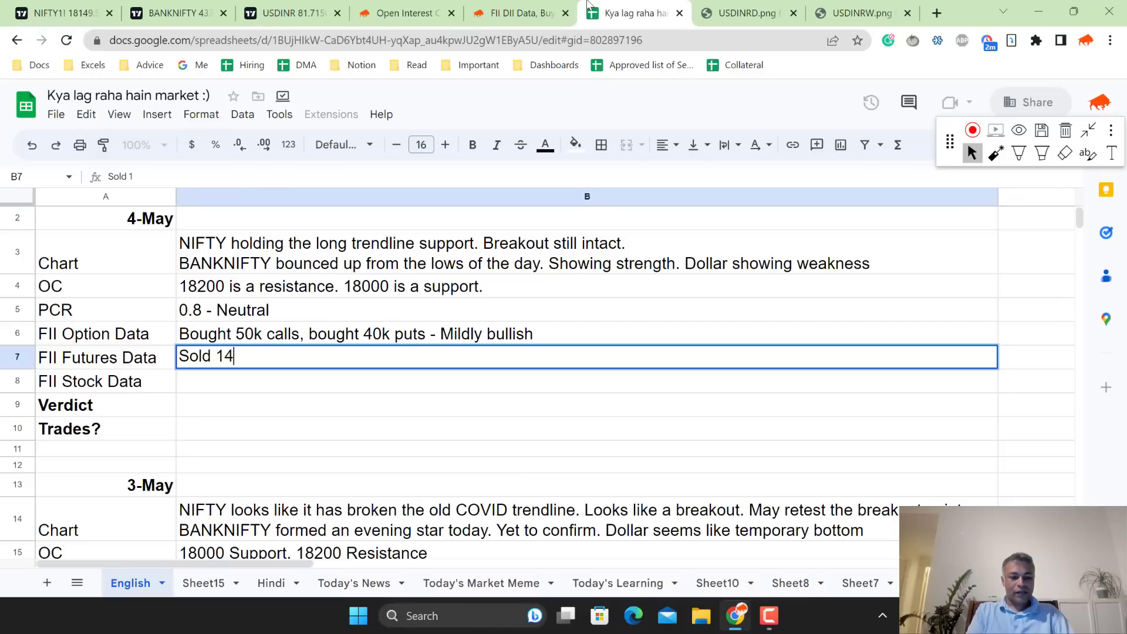
pyautogui.write('00 Cr -')
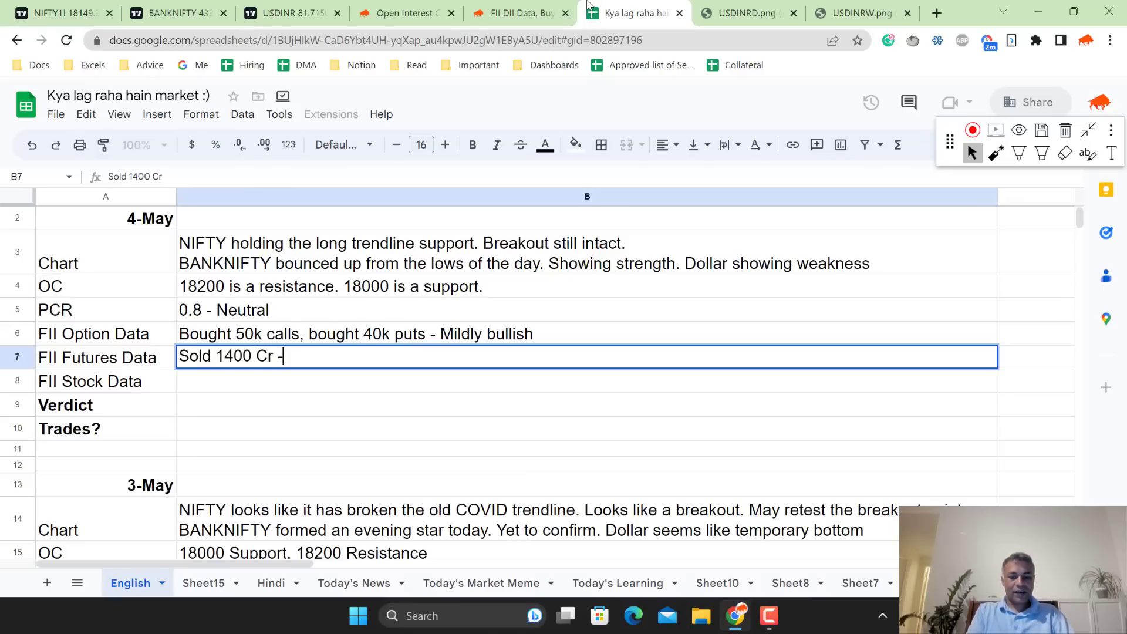
pyautogui.write('Bearish')
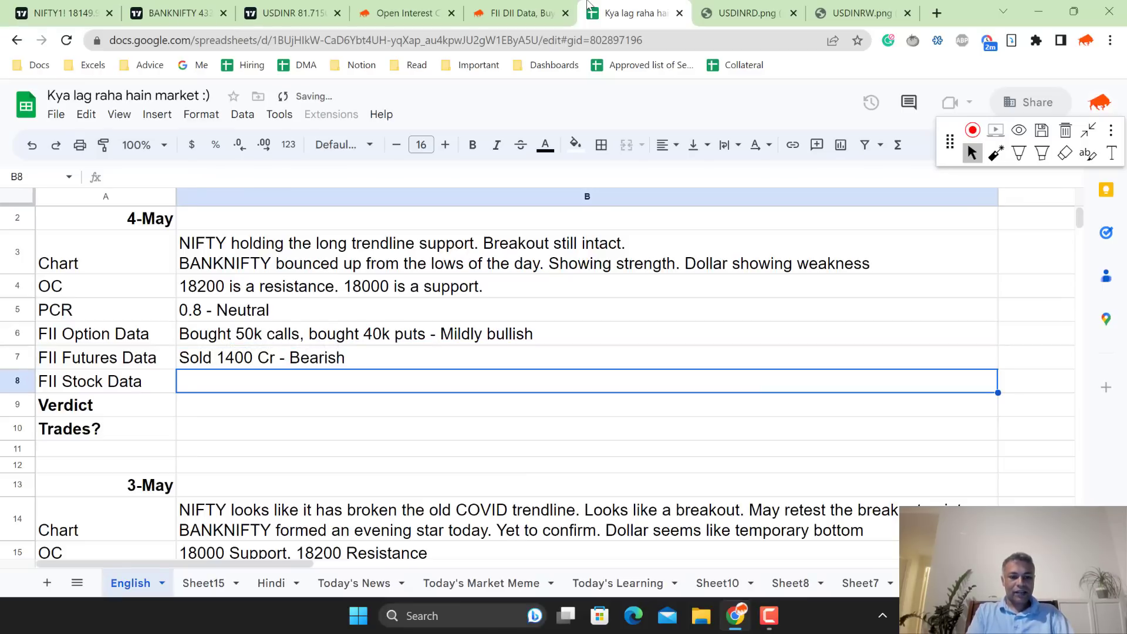
# Check FII cash activity and record stock data as 'Bought 1400 Cr - Bullish'
pyautogui.click(523, 13)
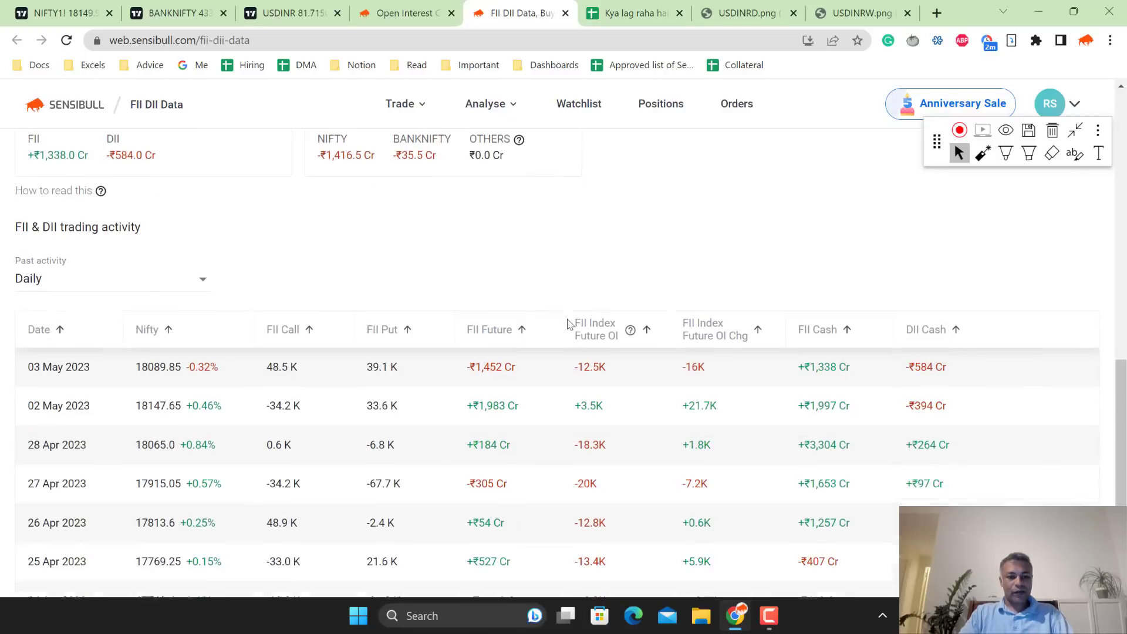
pyautogui.scroll(-3)
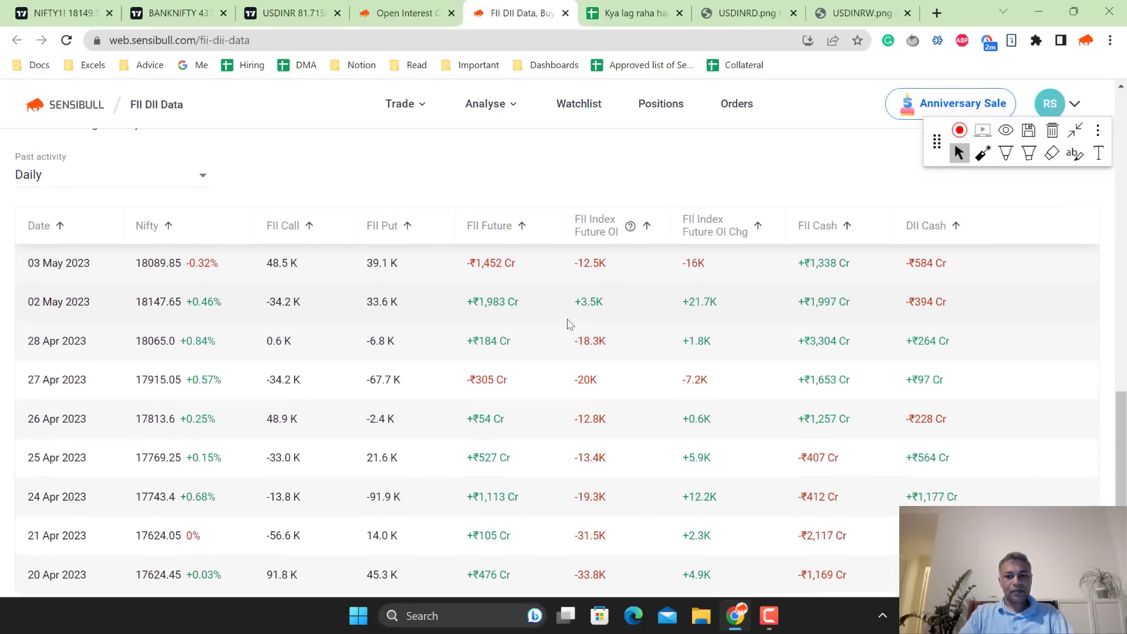
pyautogui.click(632, 13)
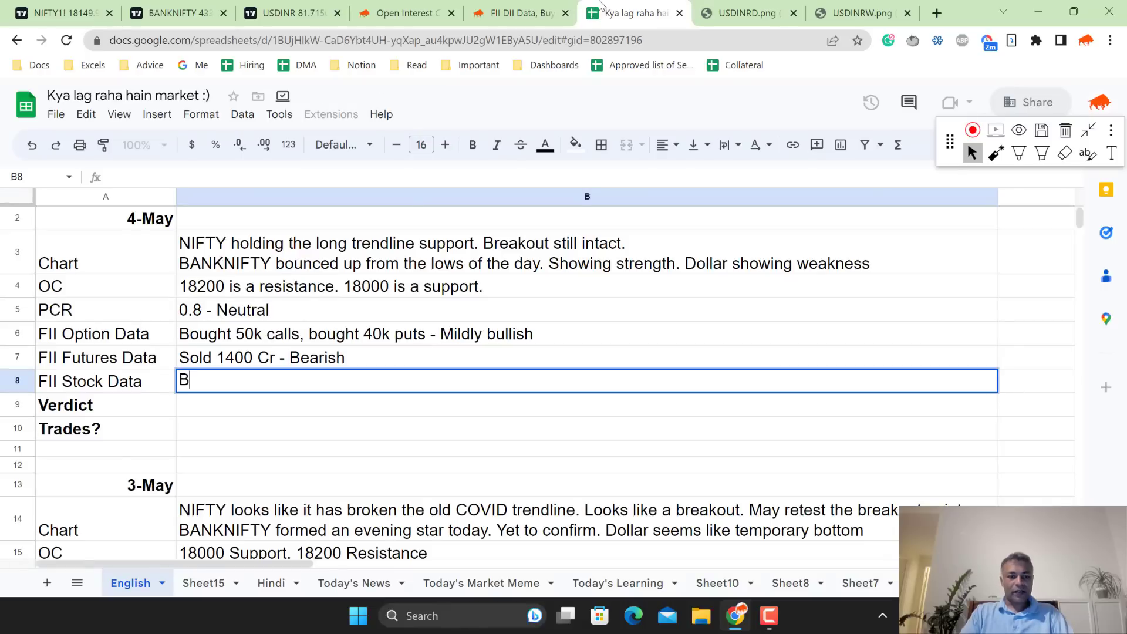
pyautogui.write('ought 1400')
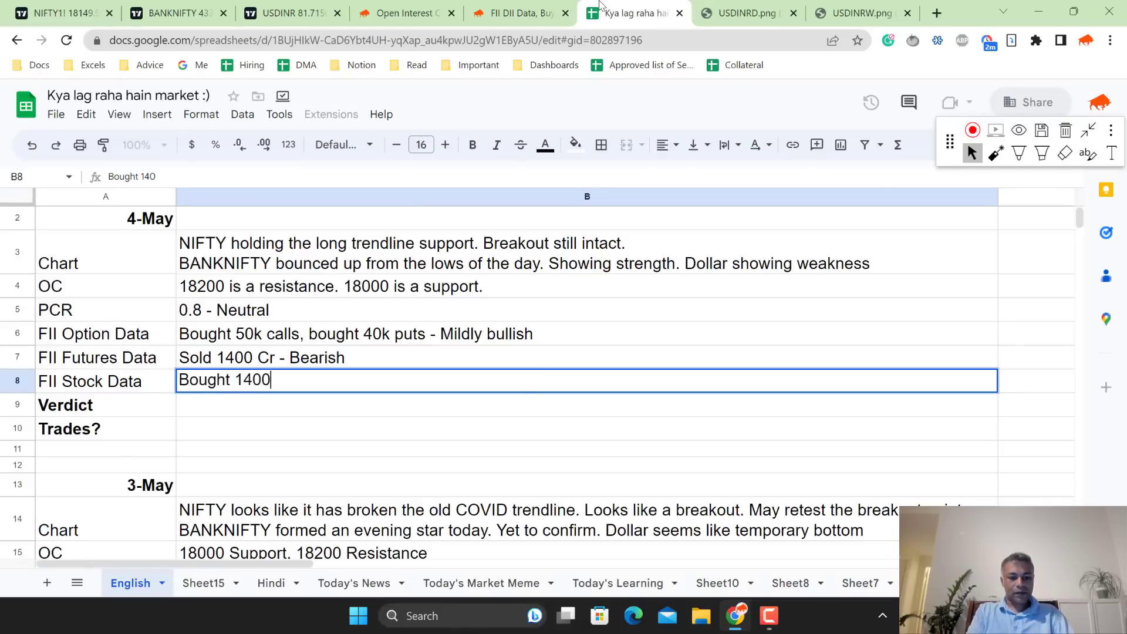
pyautogui.write('Cr - Bullish')
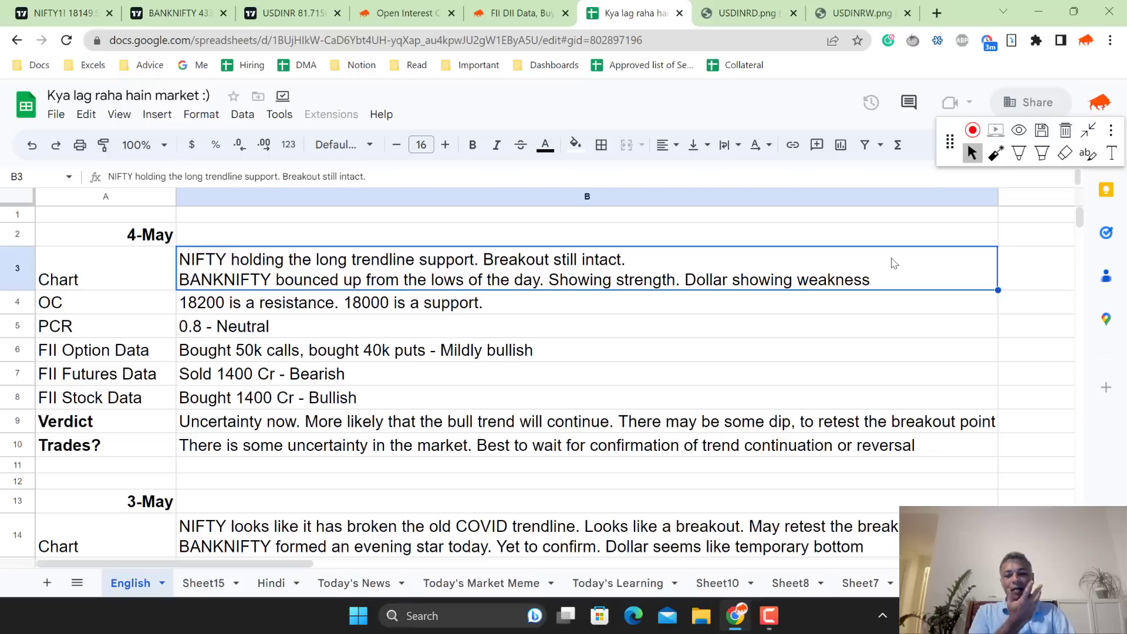
# Reword the verdict ending to 'that happened. Testing the breakout point now'
pyautogui.click(356, 350)
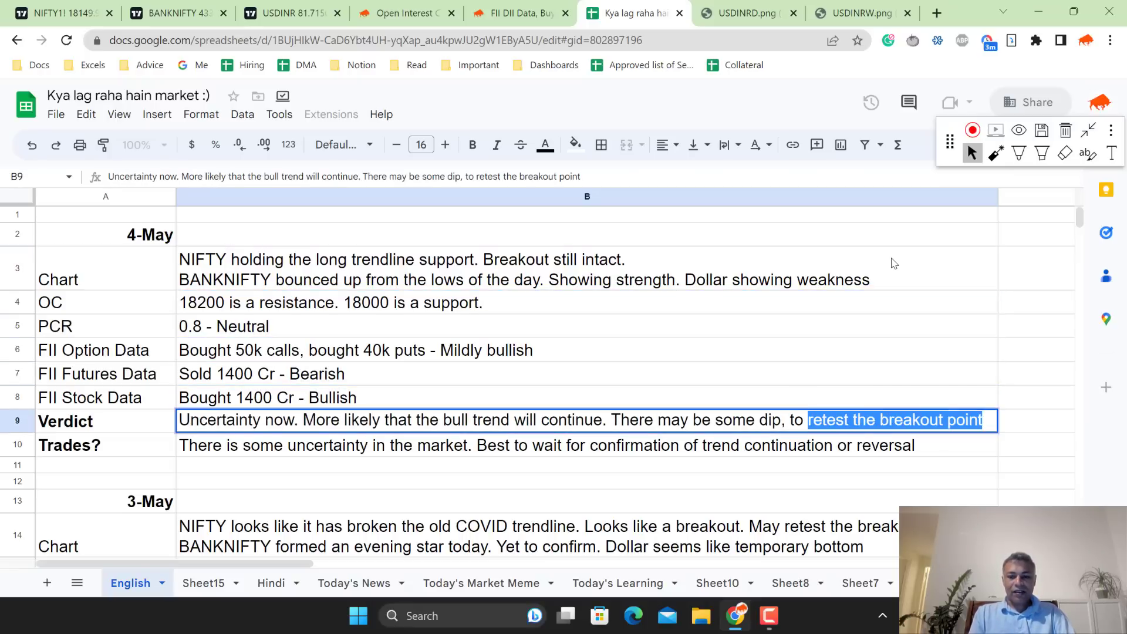
pyautogui.write('that happene')
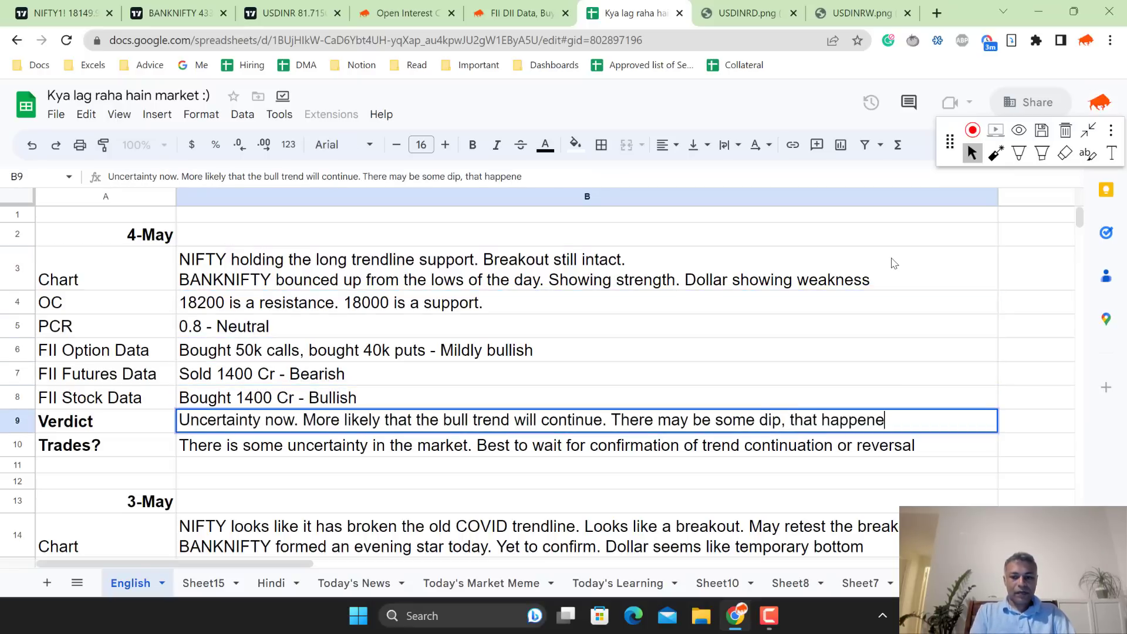
pyautogui.write('d. T')
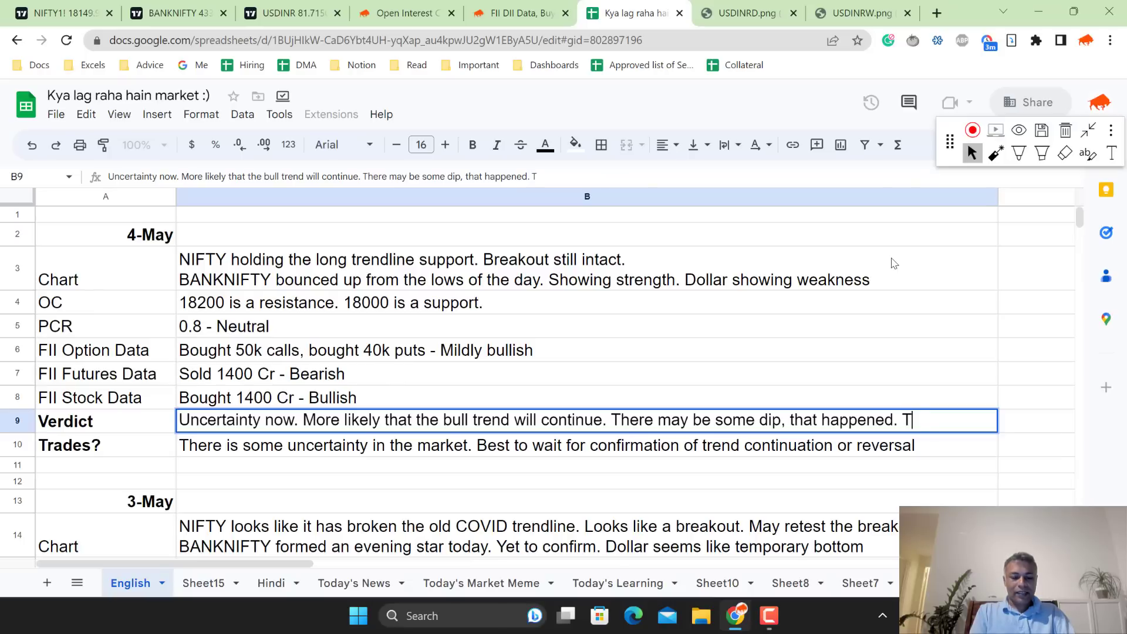
pyautogui.write('esting the')
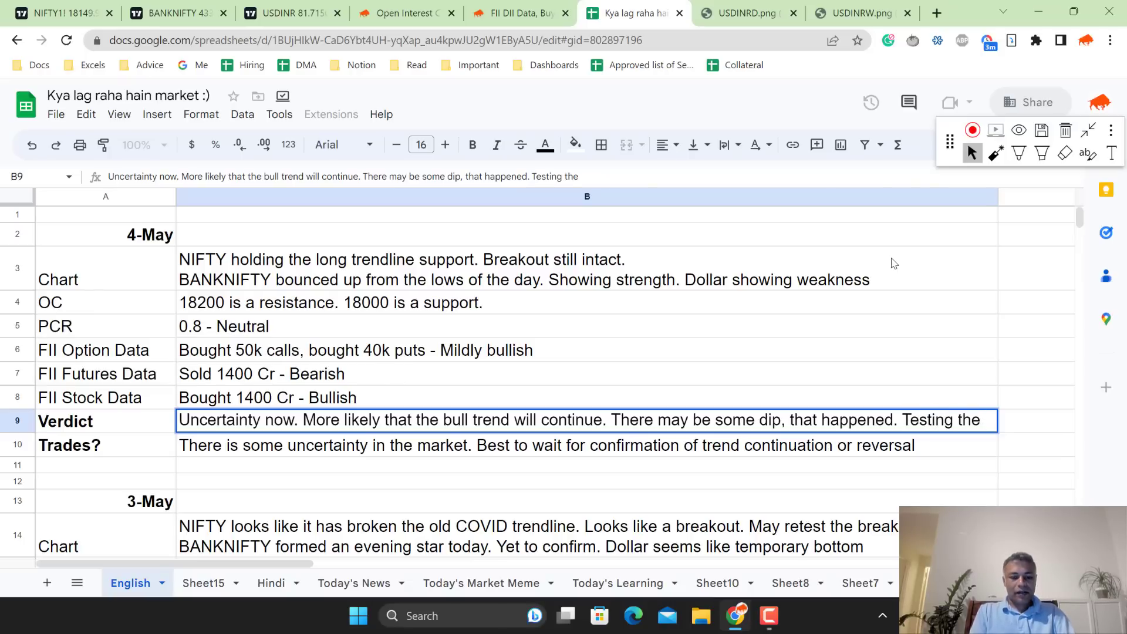
pyautogui.write('breakout point now')
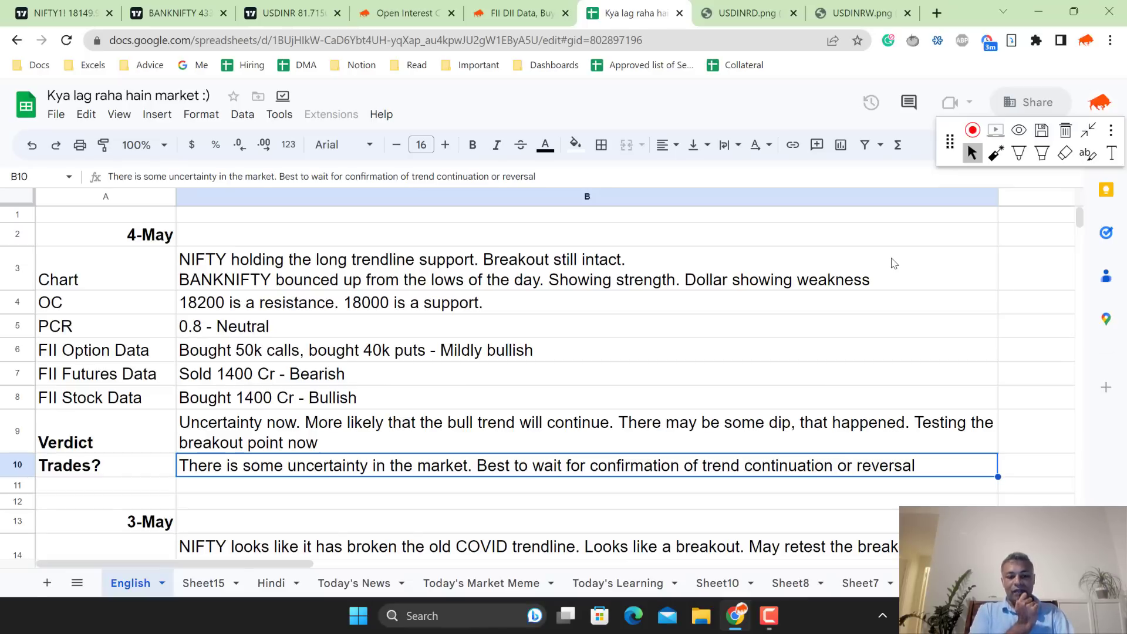
# Draft a note on bullishness above Wednesday's close and a dip below it
pyautogui.write('If it holds the cur')
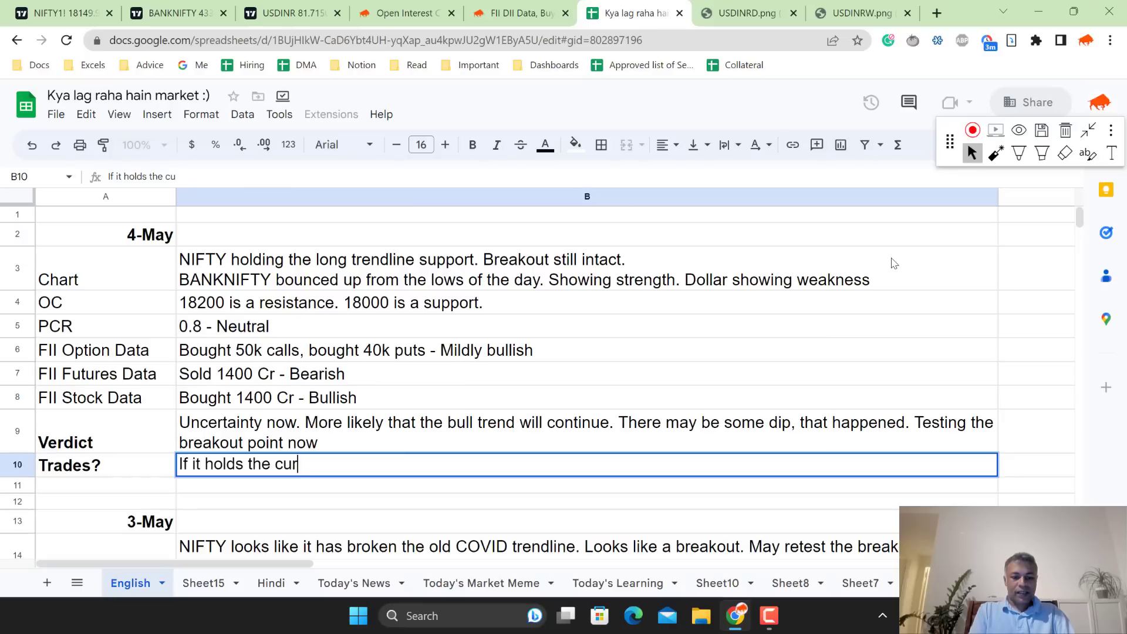
pyautogui.press('Backspace')
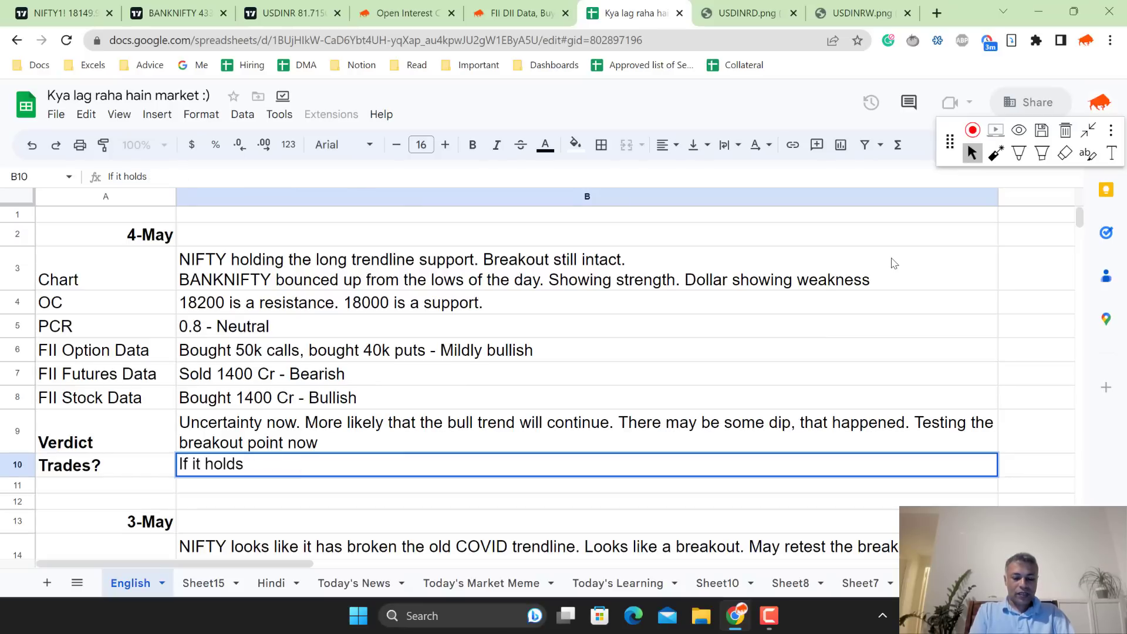
pyautogui.write("Wednesday's clos")
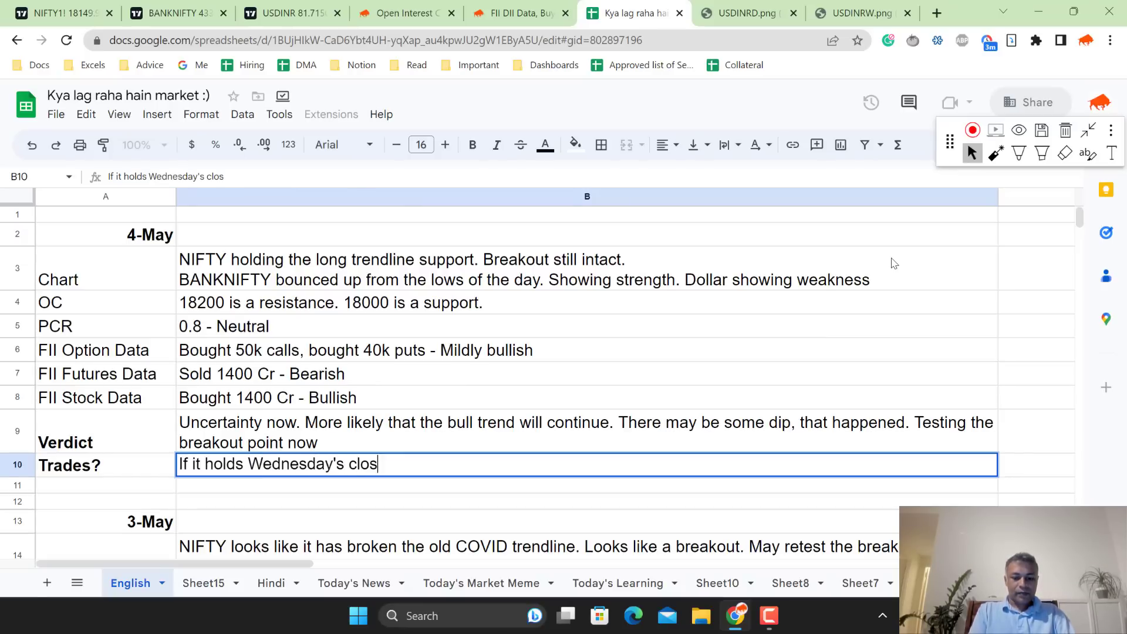
pyautogui.write('e, then exp')
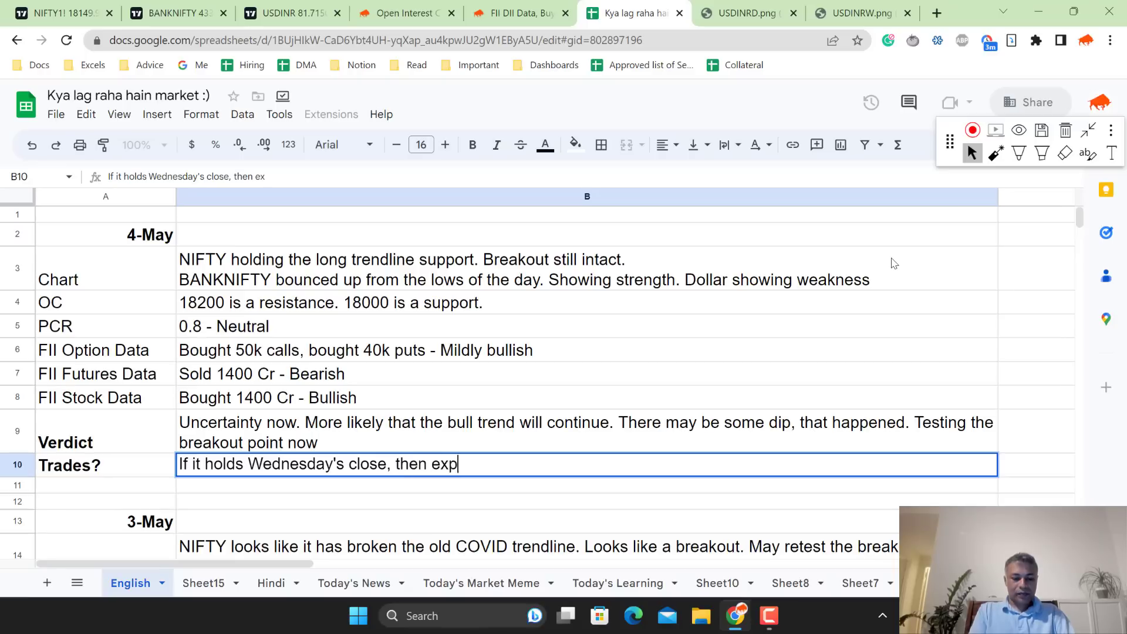
pyautogui.write('ect bullishness.')
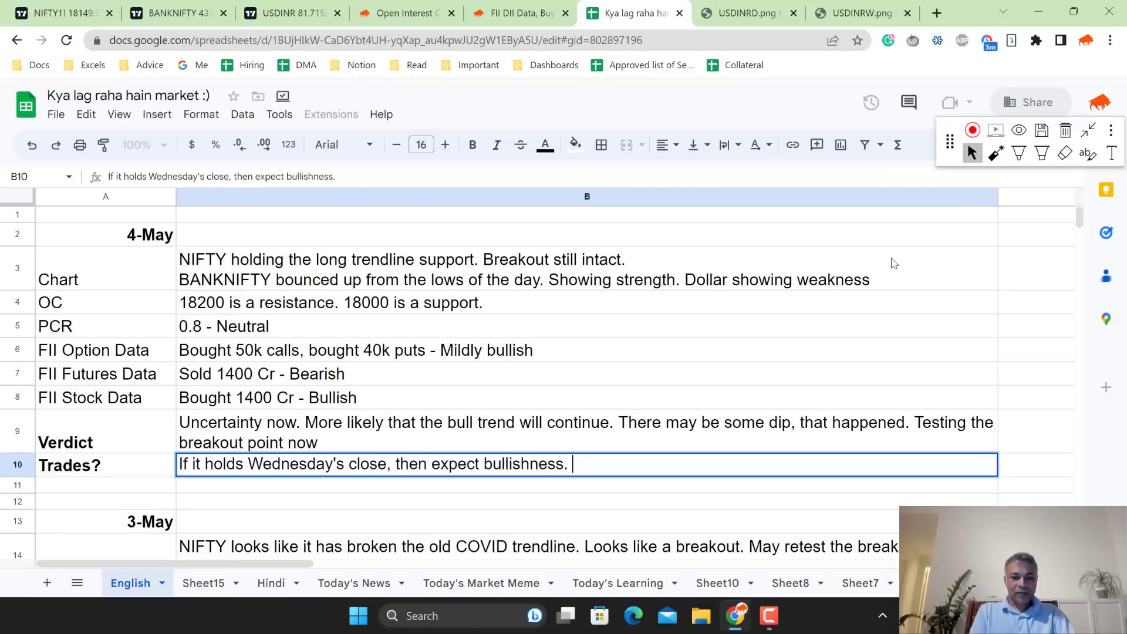
pyautogui.write('If it g')
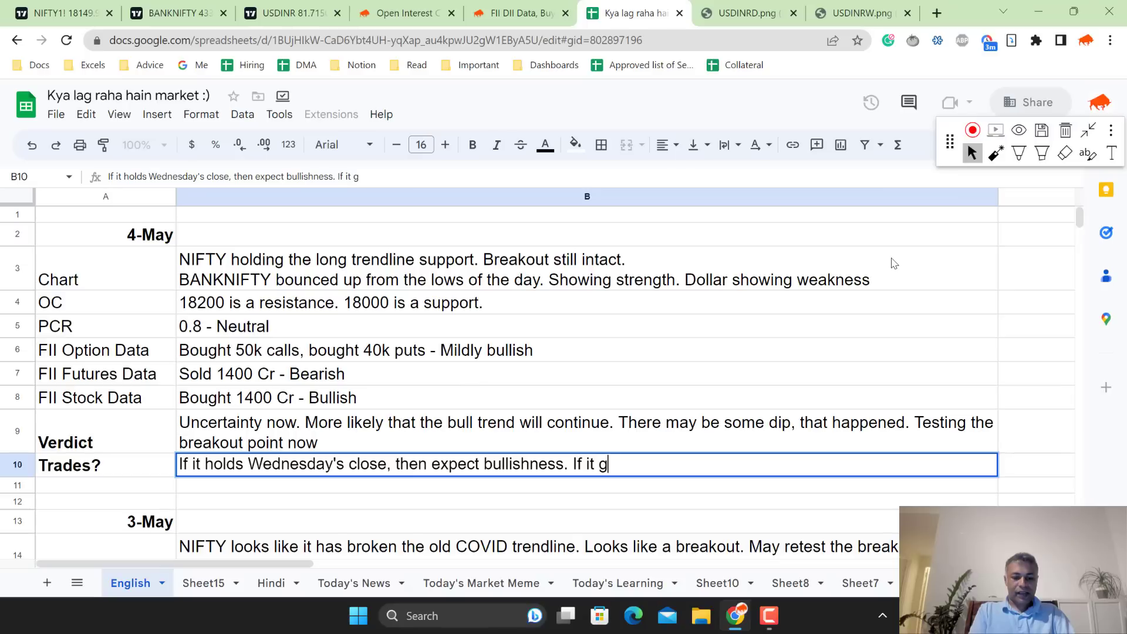
pyautogui.write('oes below,')
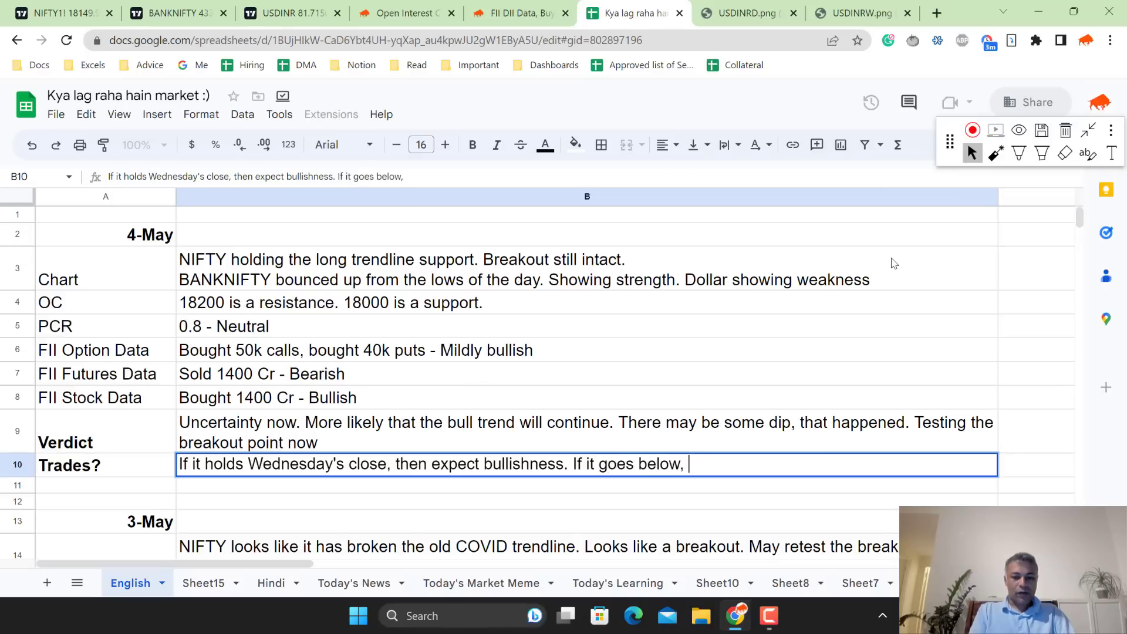
pyautogui.write('we')
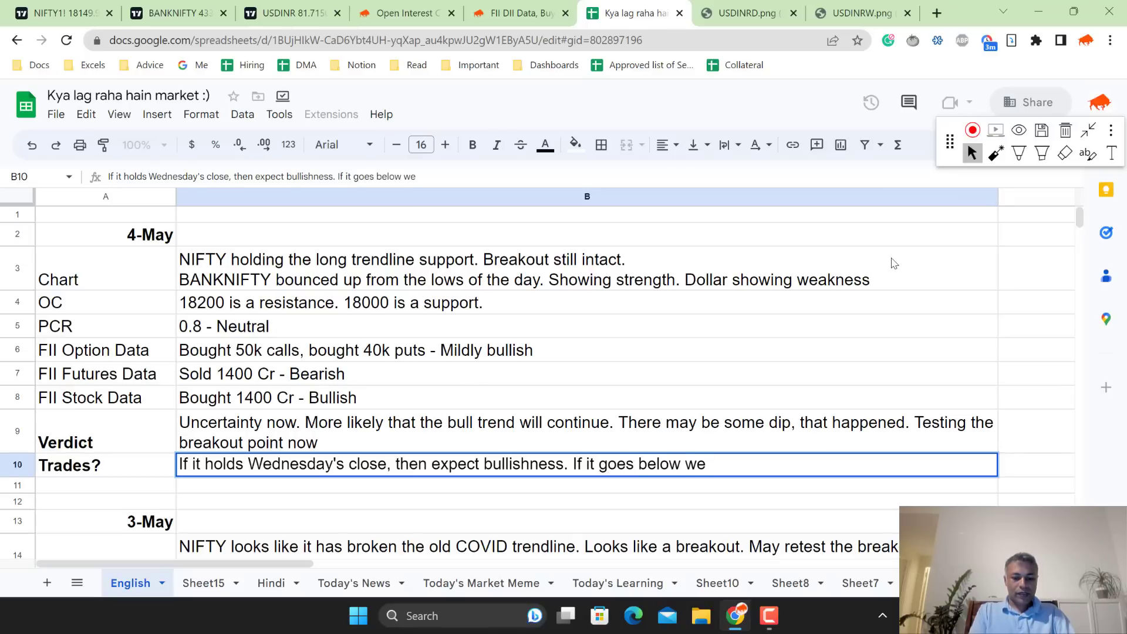
pyautogui.write('wenedsays')
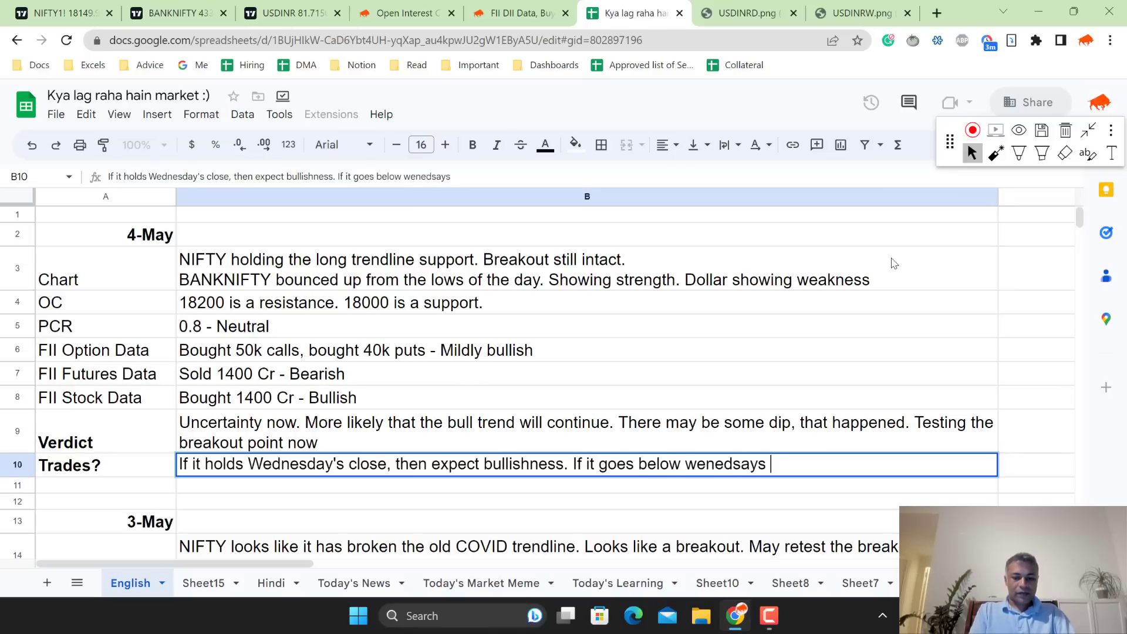
pyautogui.write("'s close")
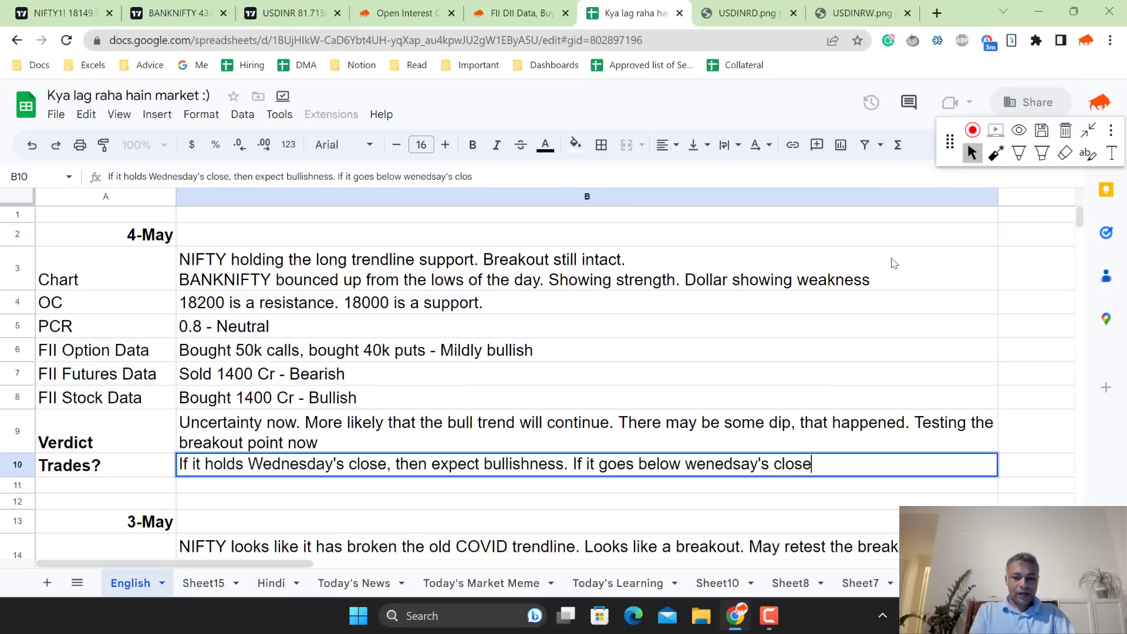
pyautogui.write(', expect some')
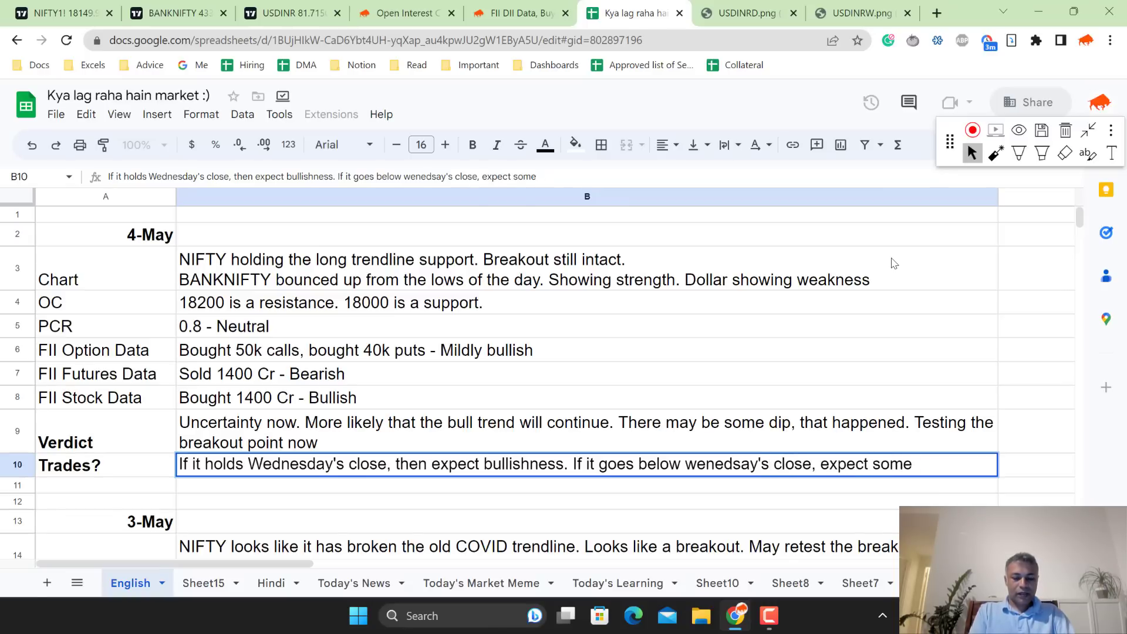
pyautogui.write('f')
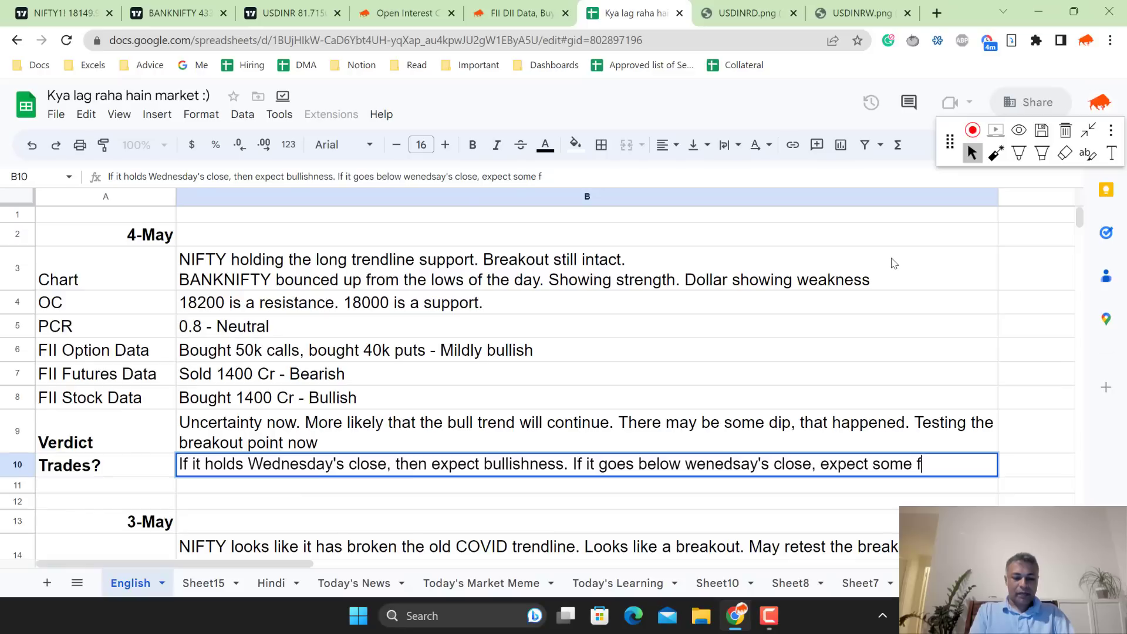
pyautogui.write('dip')
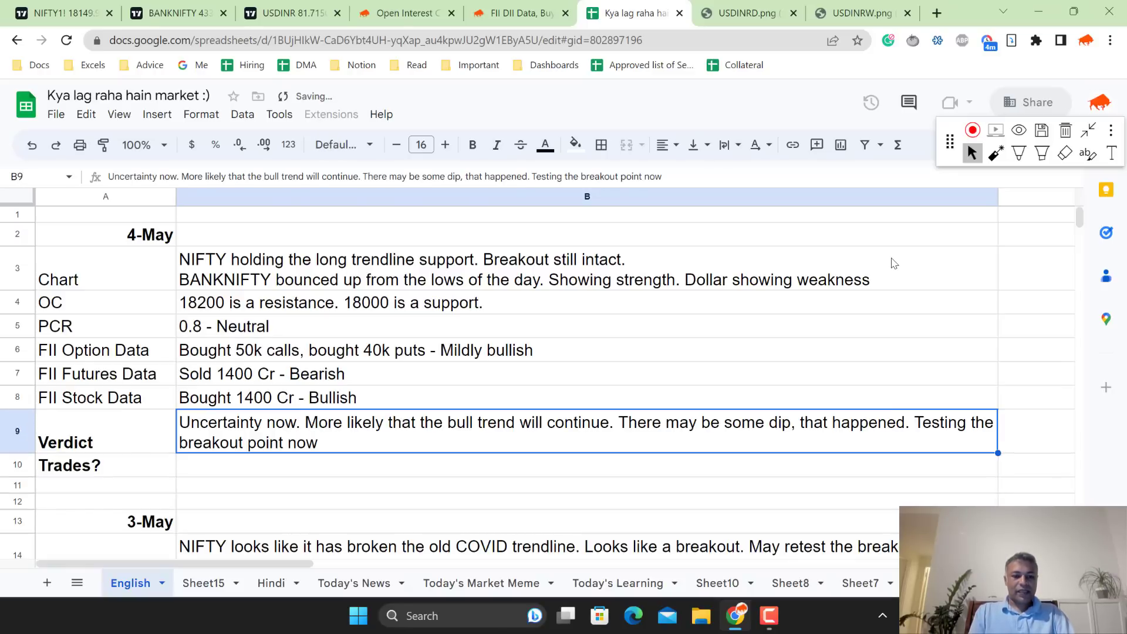
# Append the Wednesday's-close bullish/dip sentences to the verdict and select misspelled 'wenedsay' to fix
pyautogui.write("If it holds Wednesday's close, then expect bullishness. If it goes below wenedsay's close, expect some dip")
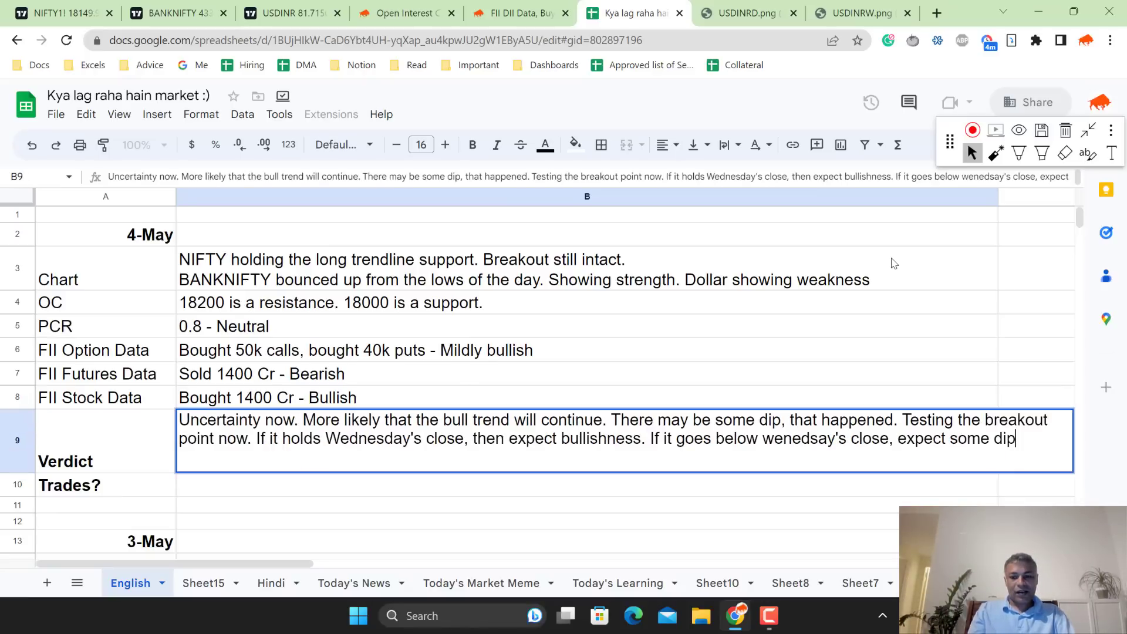
pyautogui.doubleClick(768, 438)
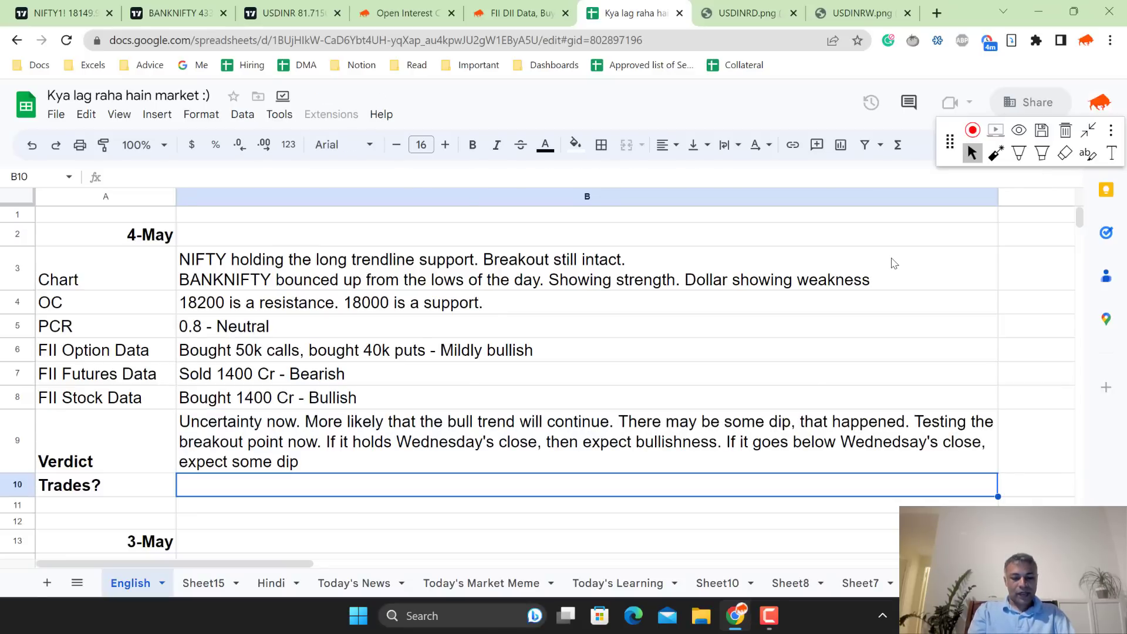
# Type 'Wait for clarity before new trades' into the Trades cell B10
pyautogui.write('Wait for c')
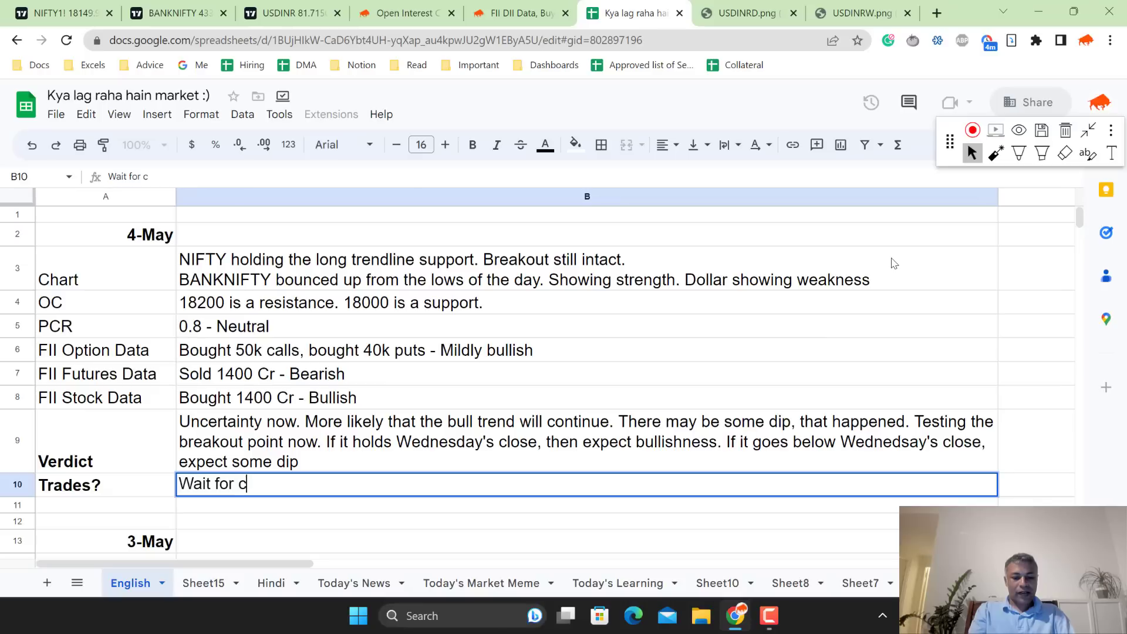
pyautogui.write('lair')
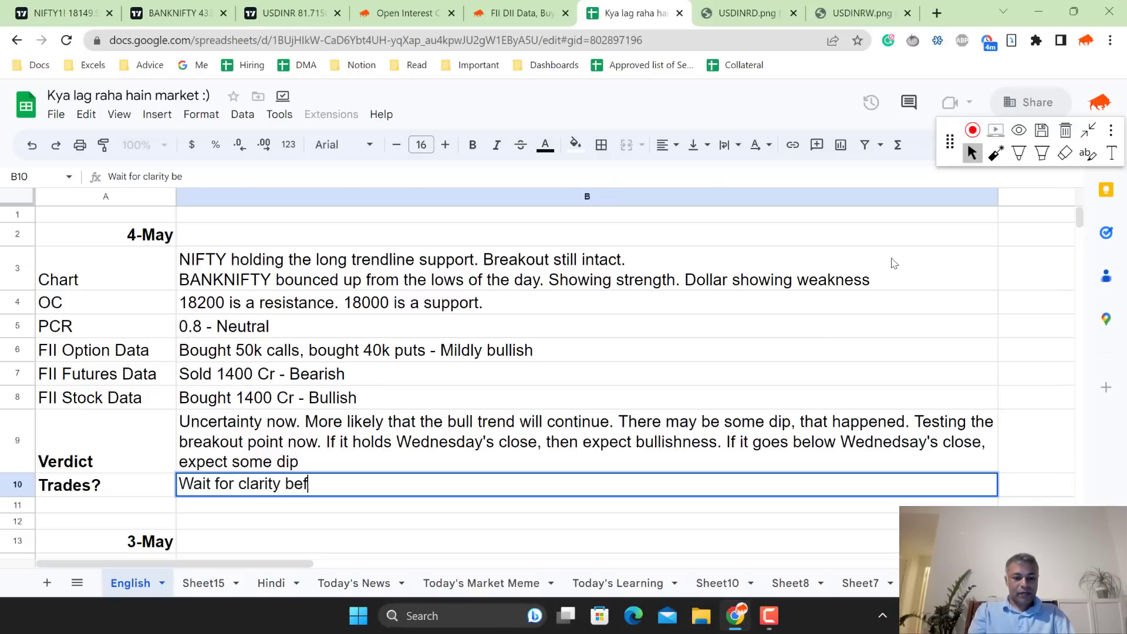
pyautogui.write('ore new trades')
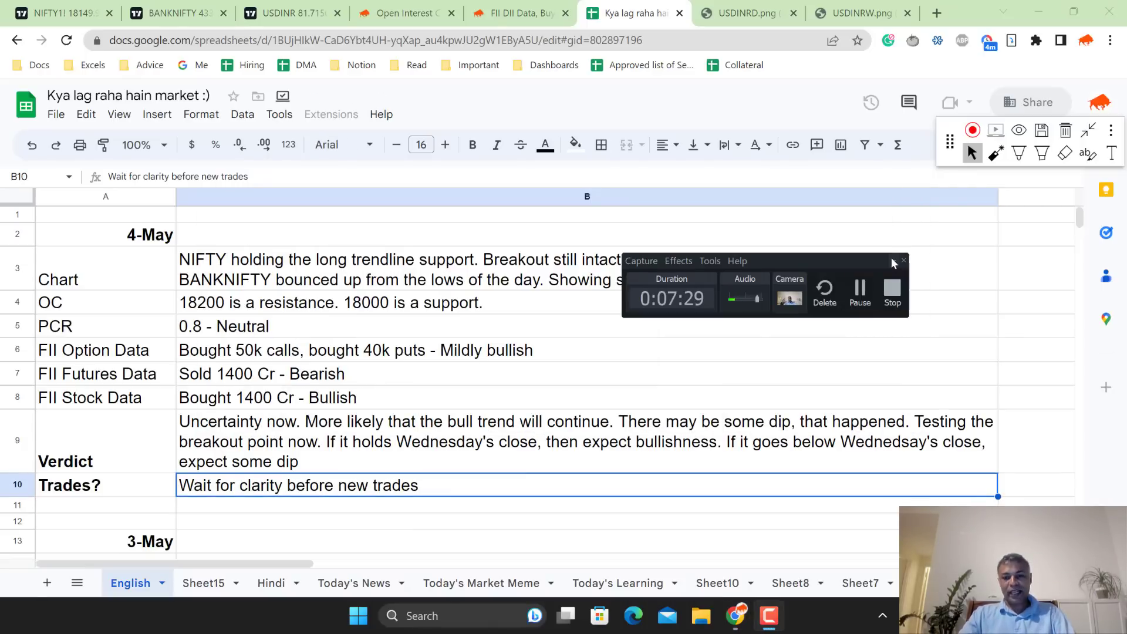
pyautogui.moveTo(821, 359)
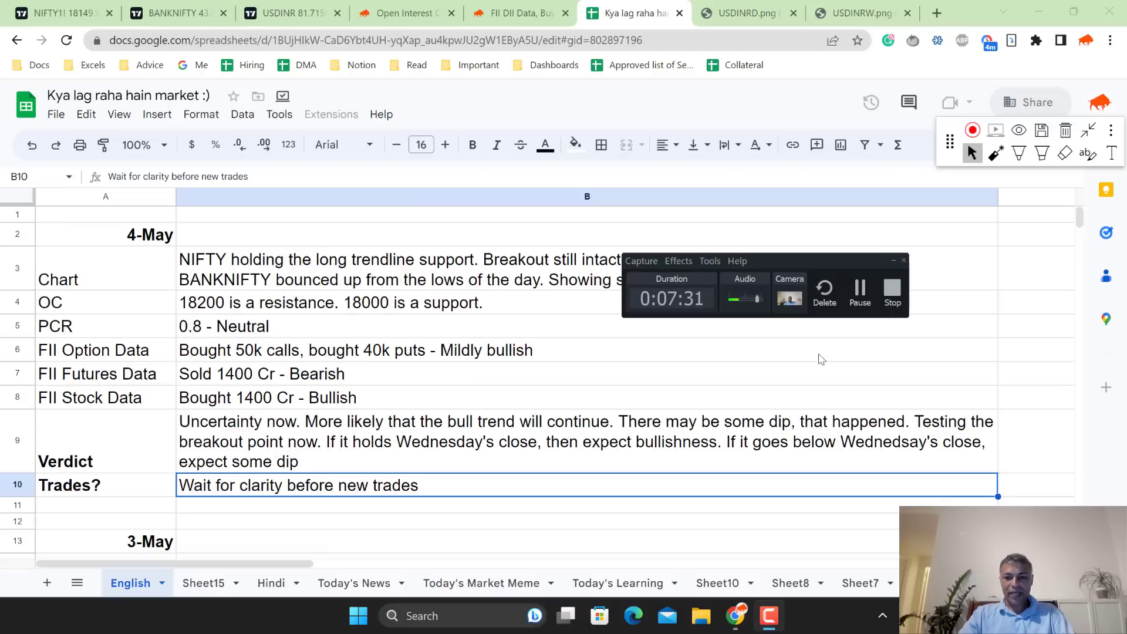